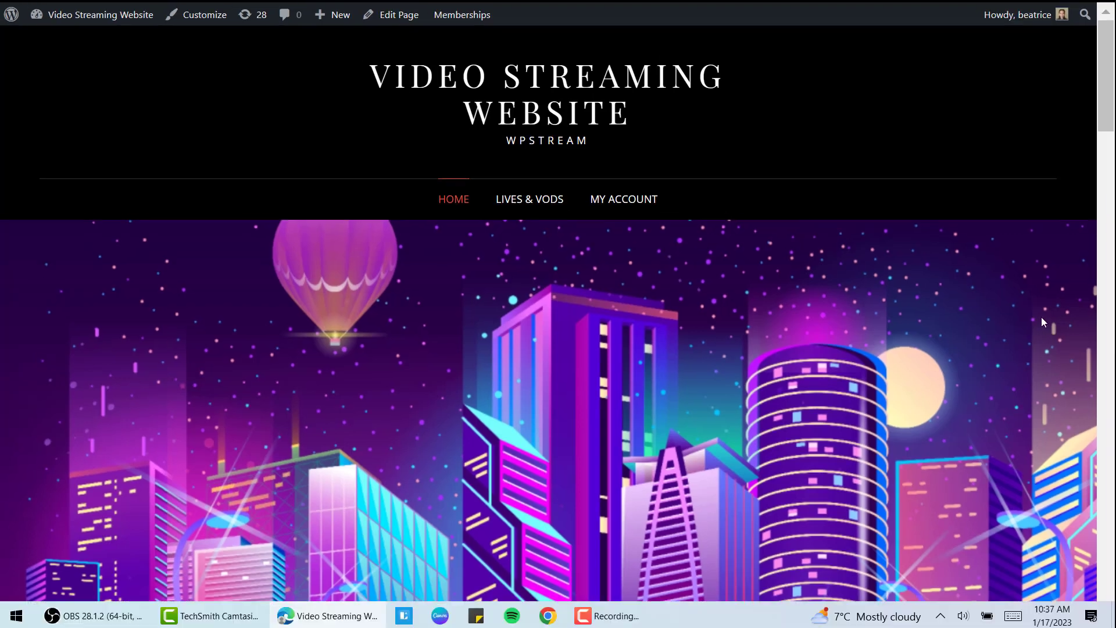
# Step: Bring the OBS Studio window into view from the taskbar
pyautogui.click(92, 616)
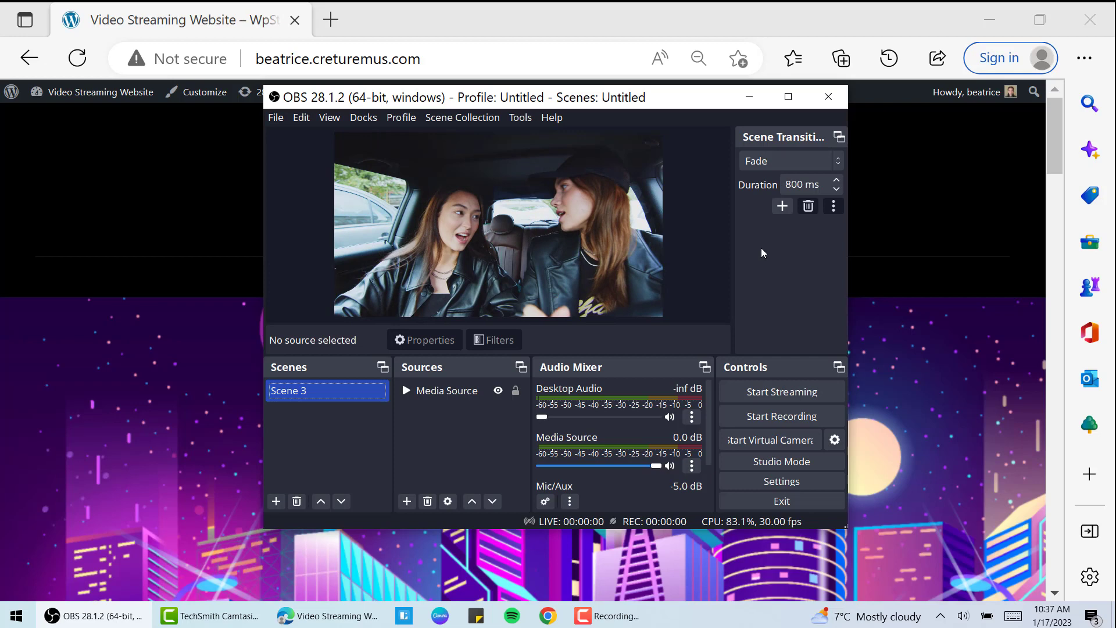
pyautogui.moveTo(821, 287)
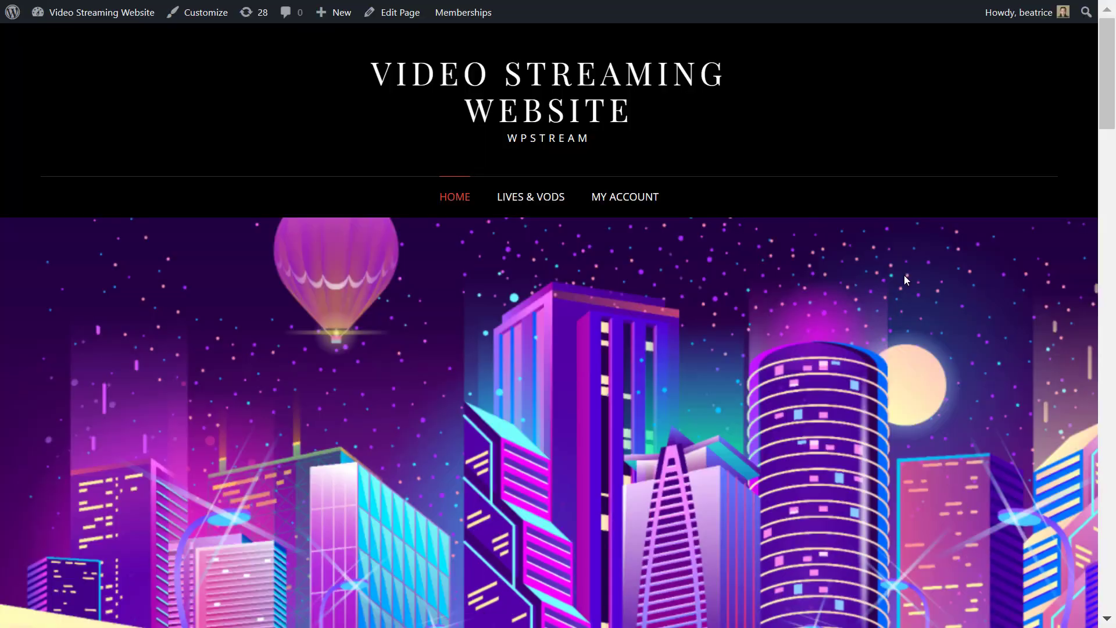
pyautogui.moveTo(727, 205)
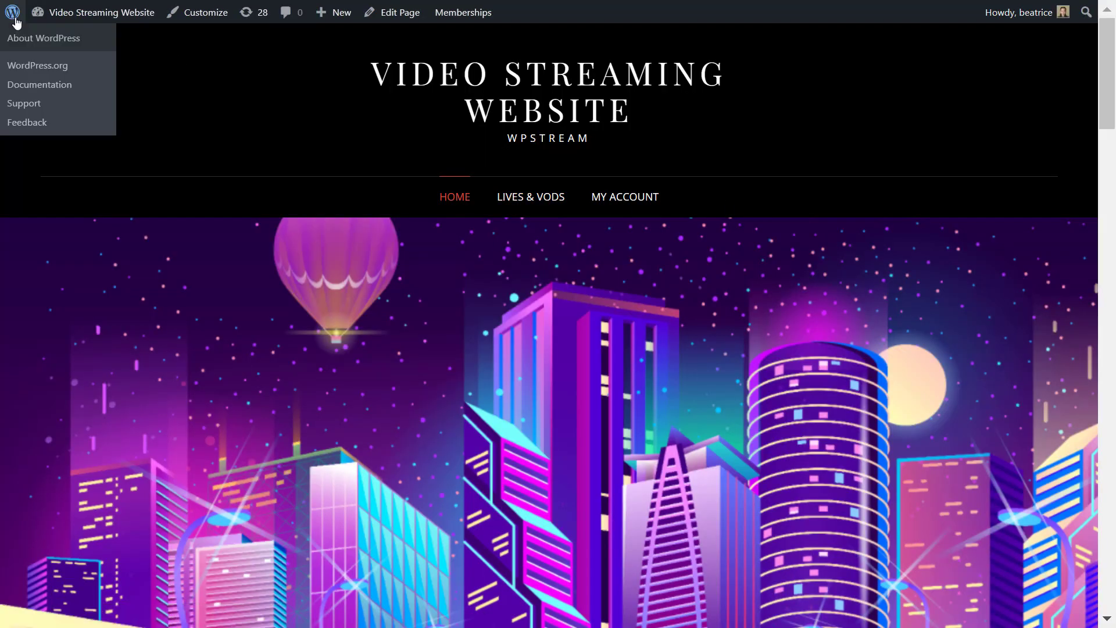
# Step: Enter the WordPress dashboard and list all WpStream channels
pyautogui.click(44, 38)
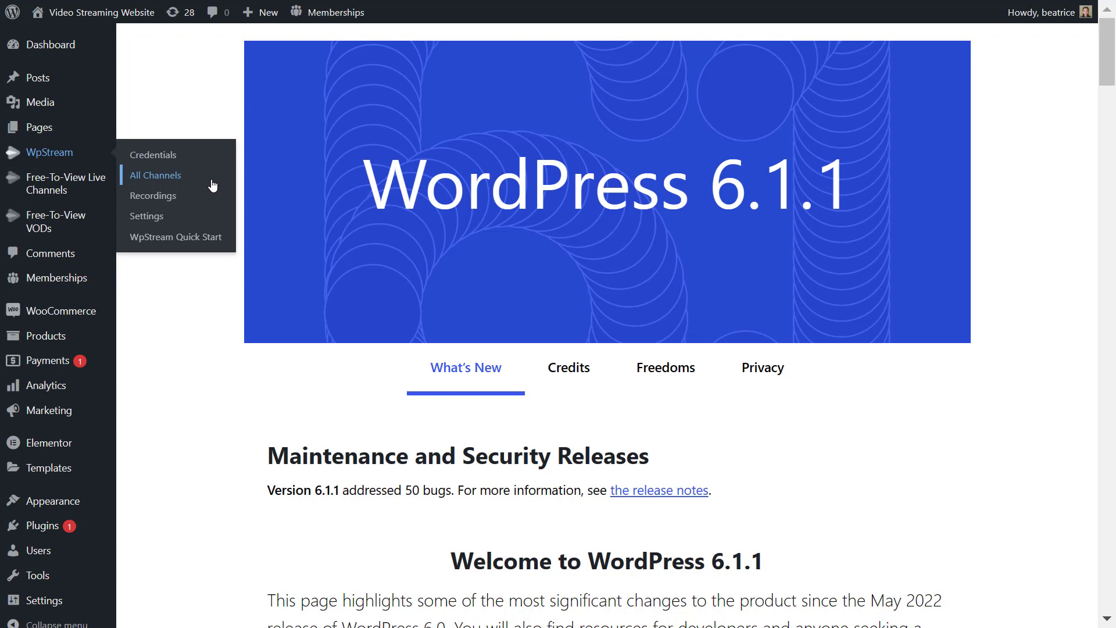
pyautogui.click(159, 175)
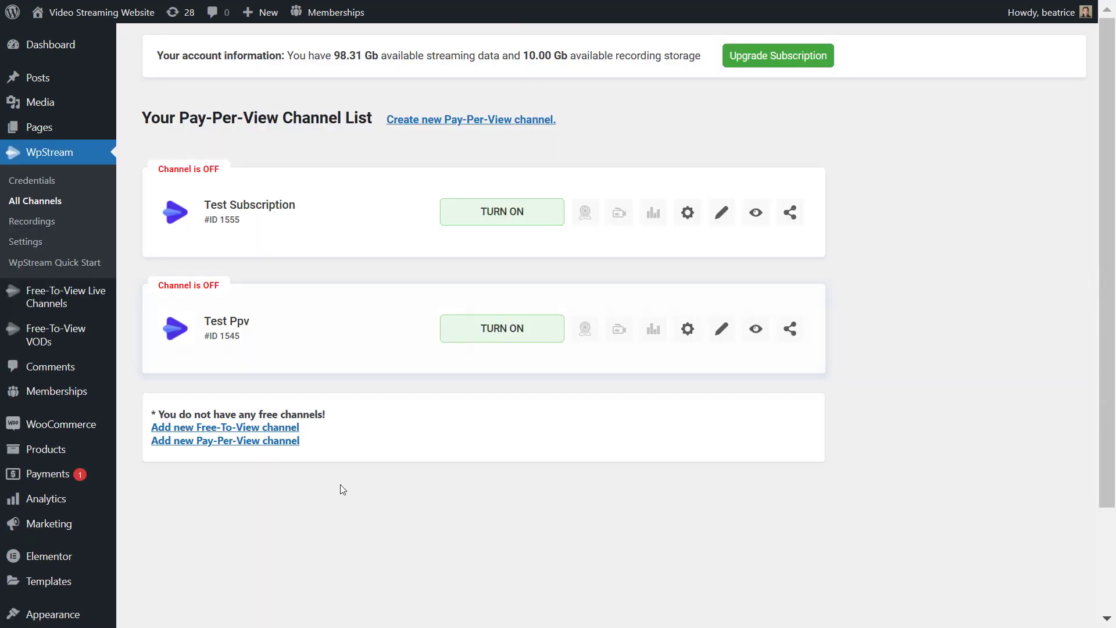
pyautogui.moveTo(243, 431)
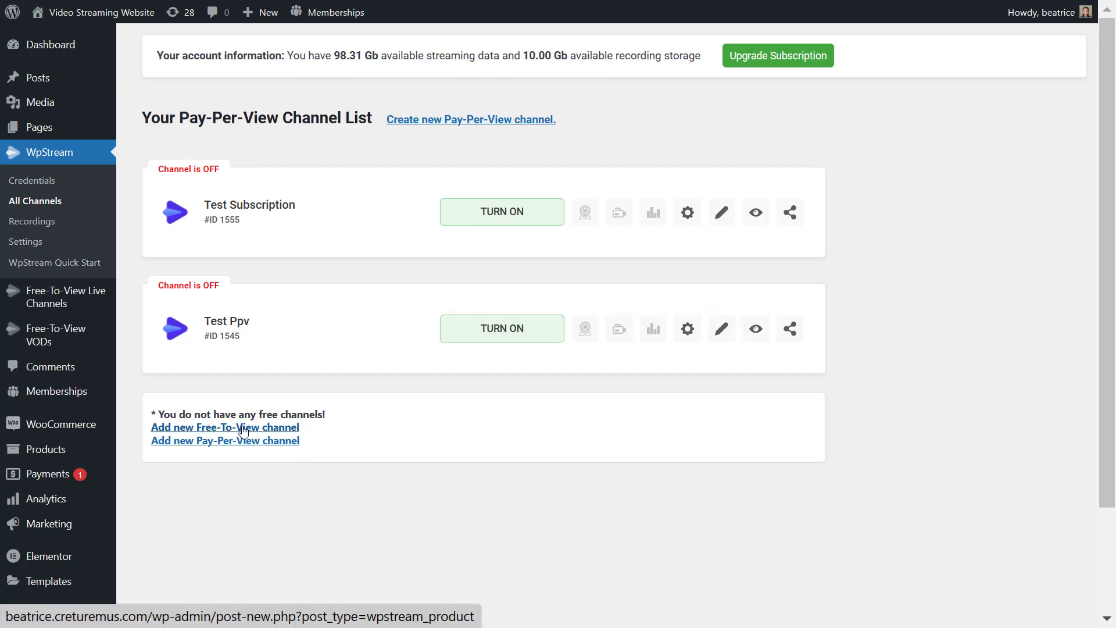
# Step: Create a free-to-view channel 'My First Live Stream' describing a car ride, not driving for safety
pyautogui.click(225, 426)
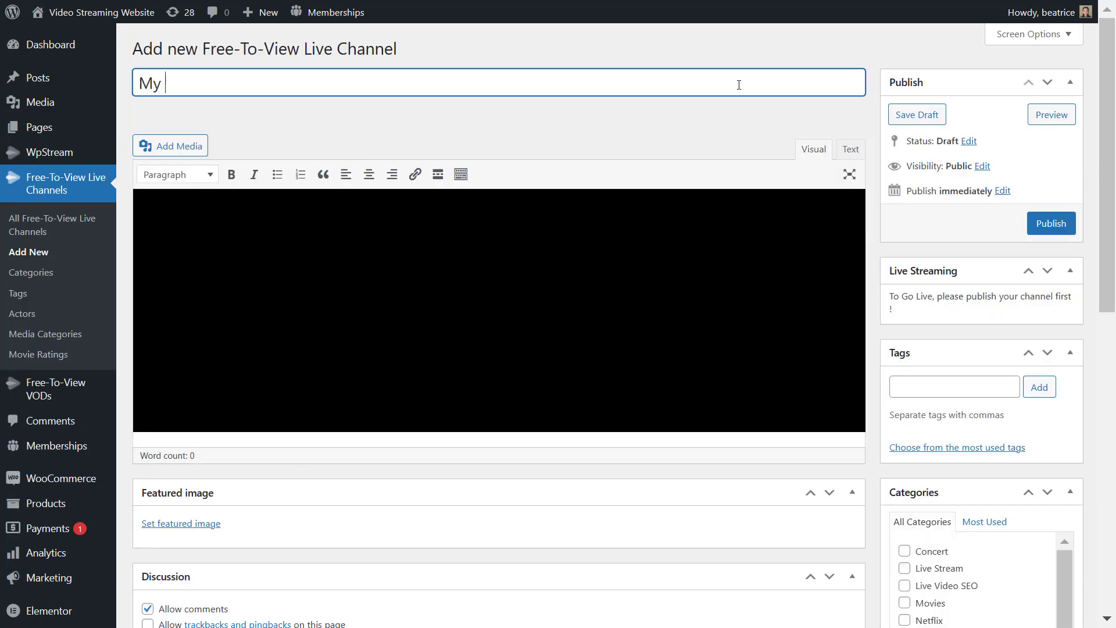
pyautogui.write('First Live')
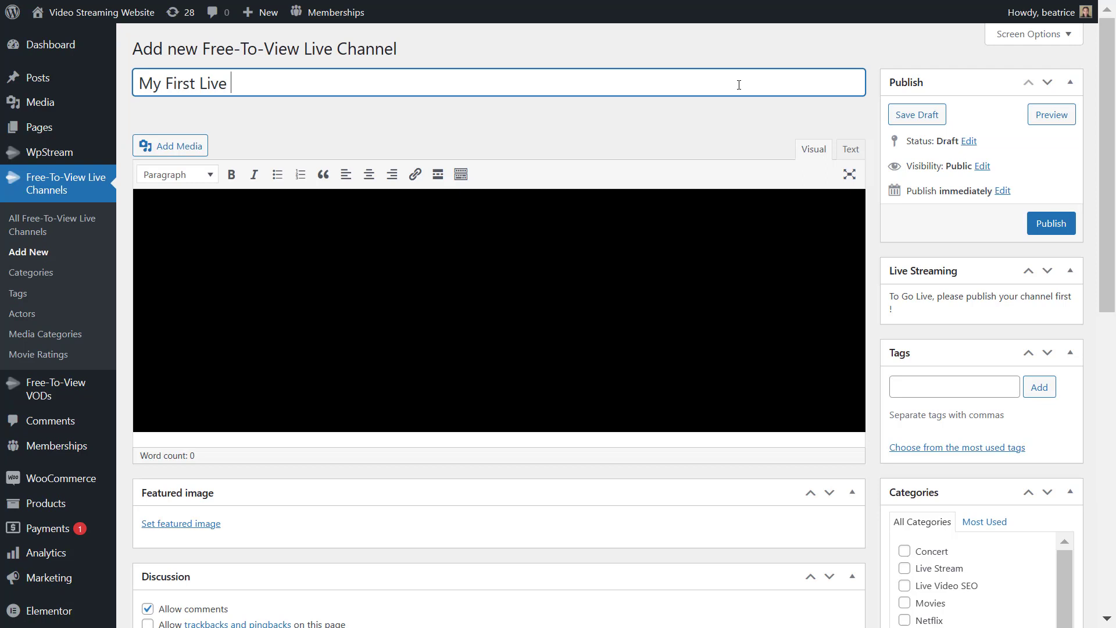
pyautogui.write('Stream')
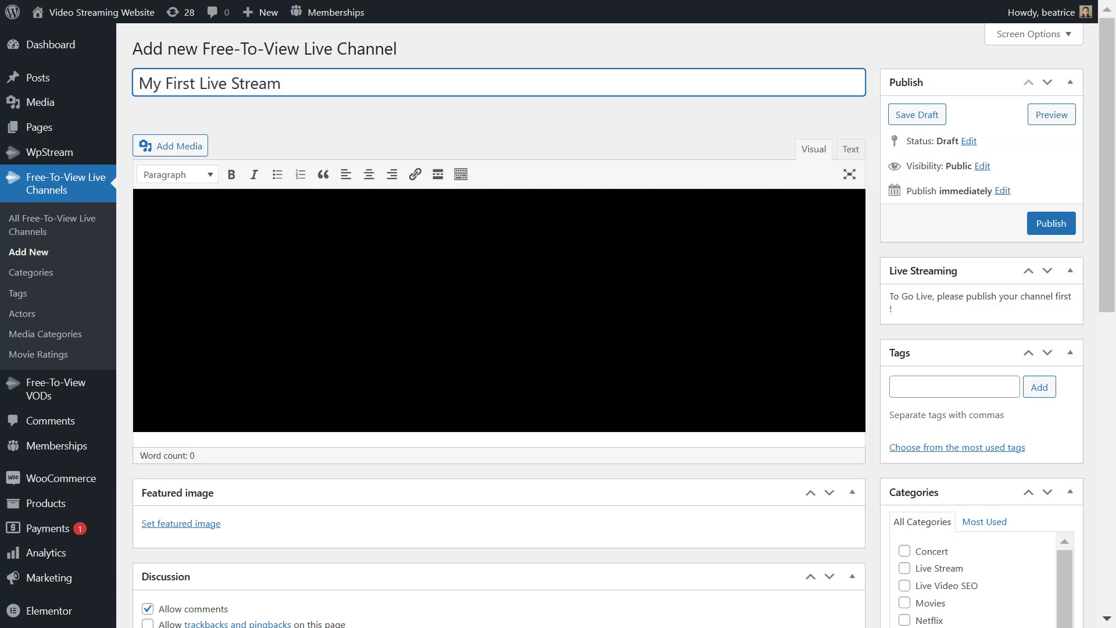
pyautogui.write('Join us on this car ride')
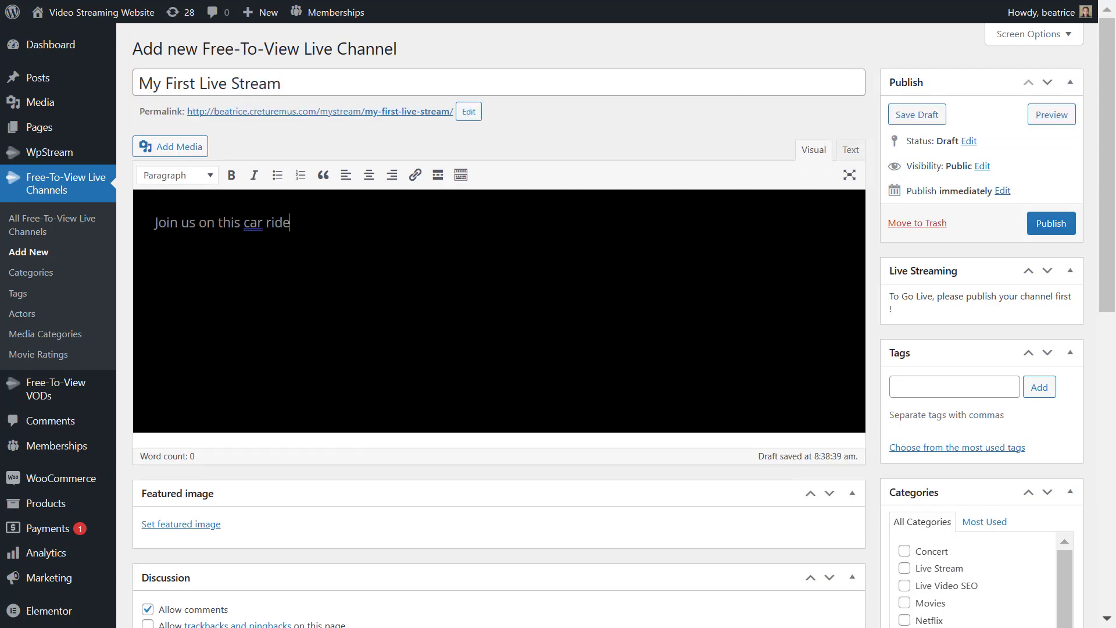
pyautogui.write("(but we're not driving for safety")
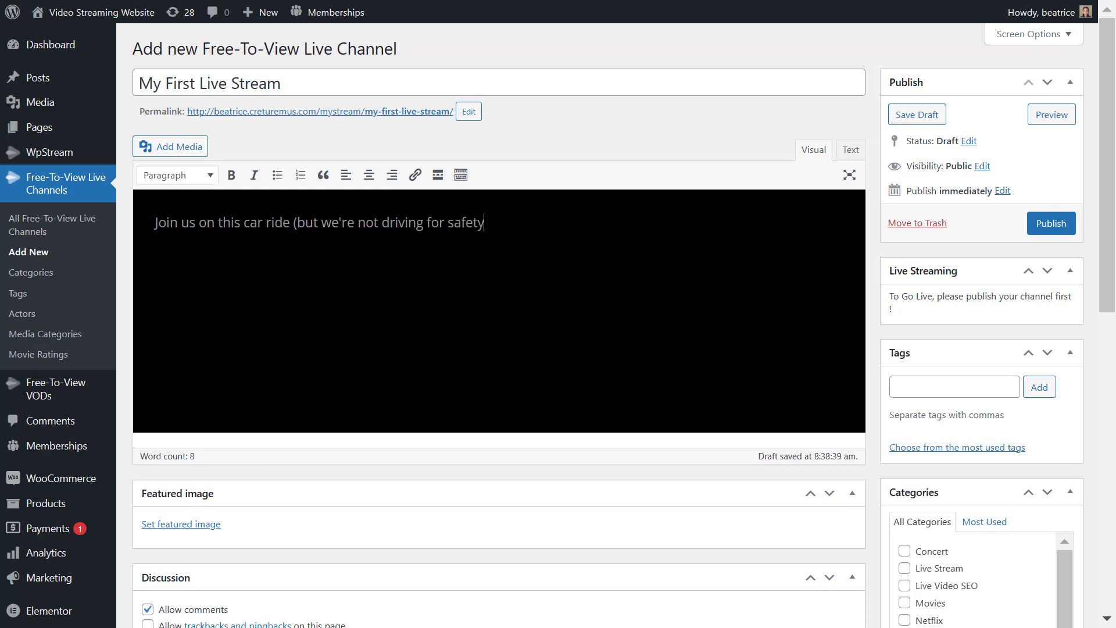
pyautogui.write('reasons:)')
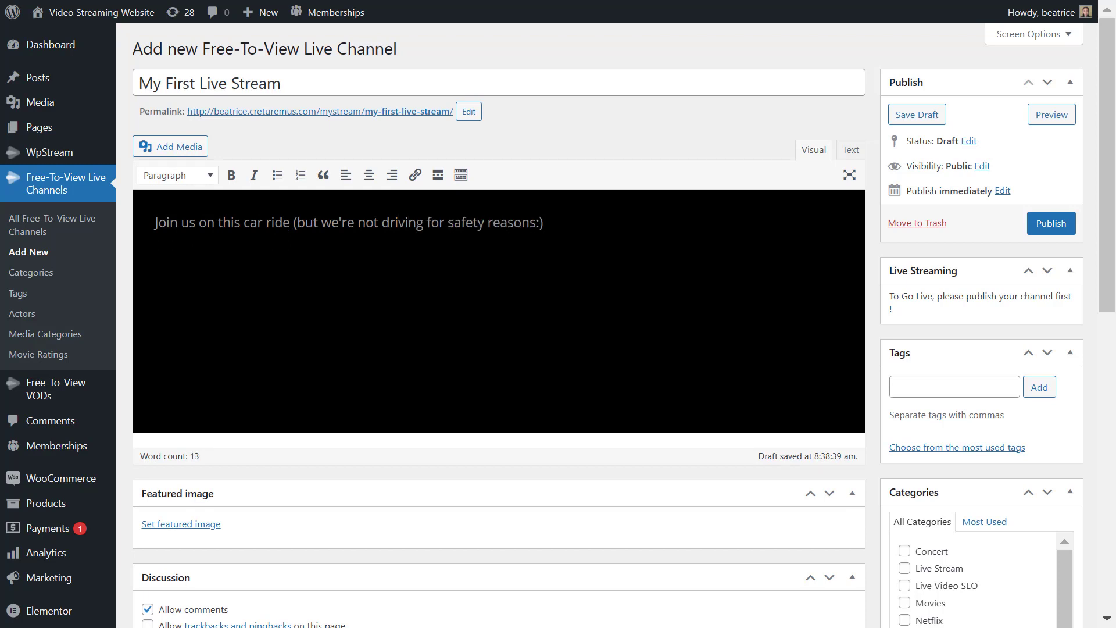
pyautogui.scroll(-3)
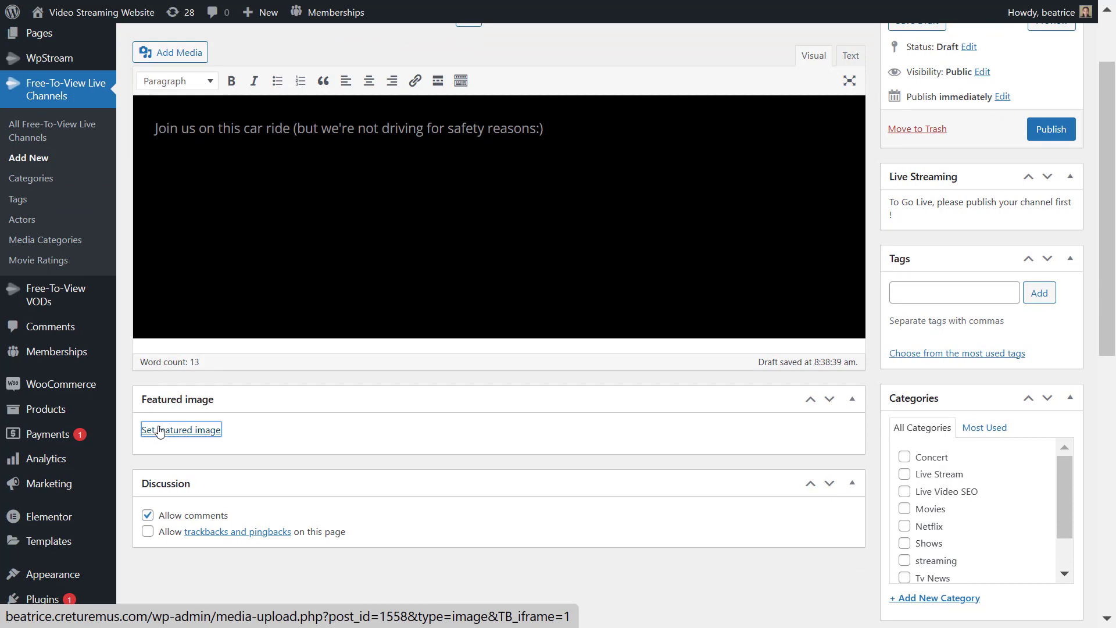
pyautogui.moveTo(162, 431)
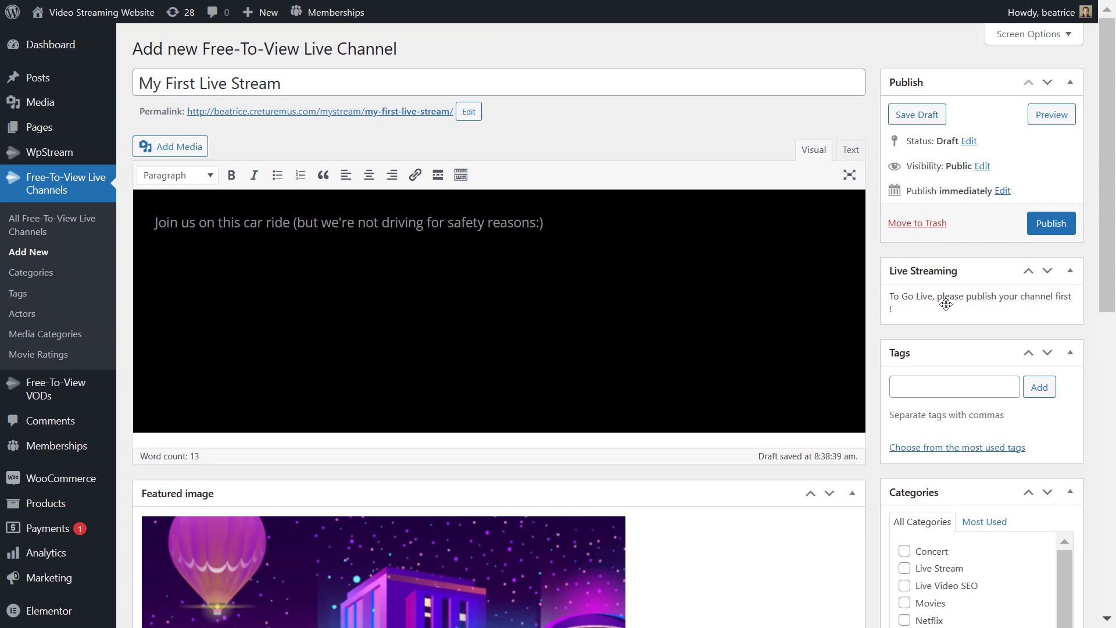
# Step: File the channel under the streaming category and add tags vlog, car vlog, live stream
pyautogui.scroll(-3)
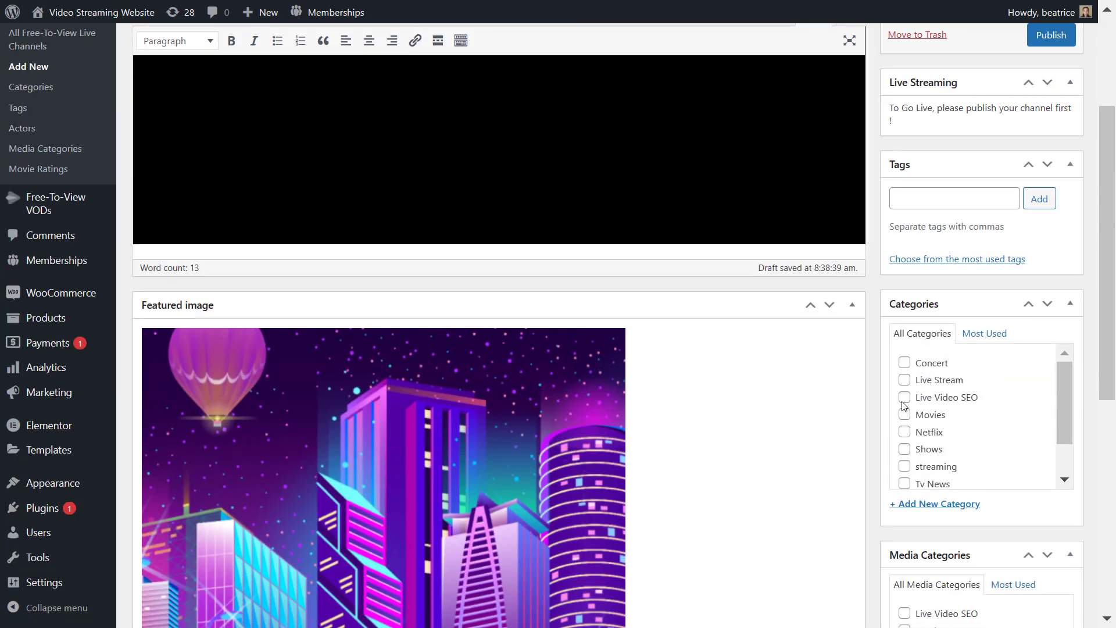
pyautogui.scroll(-3)
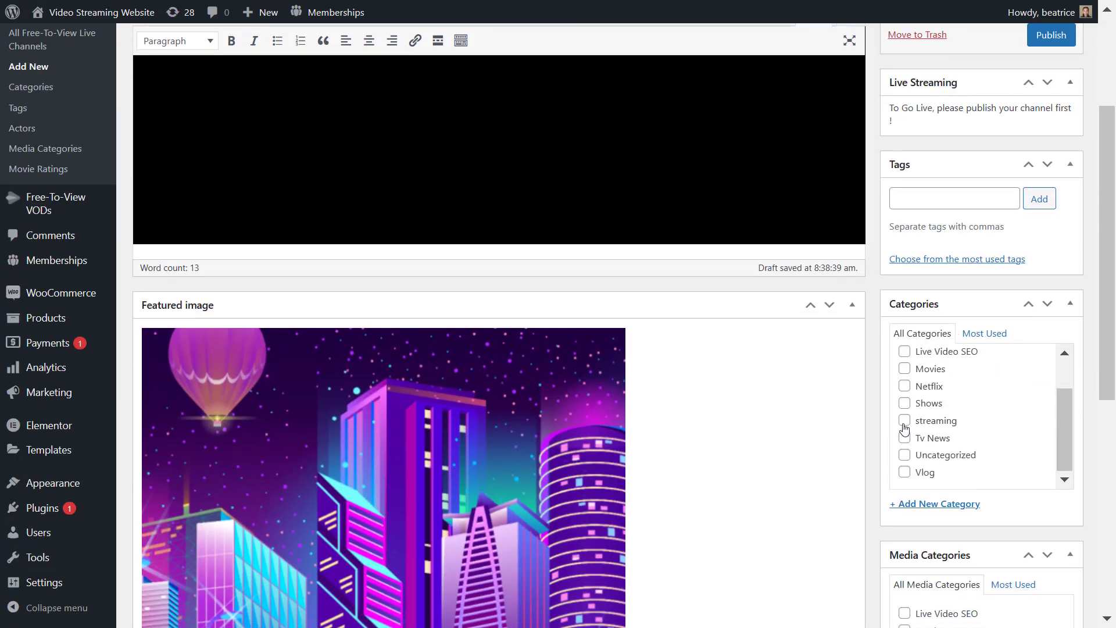
pyautogui.click(904, 419)
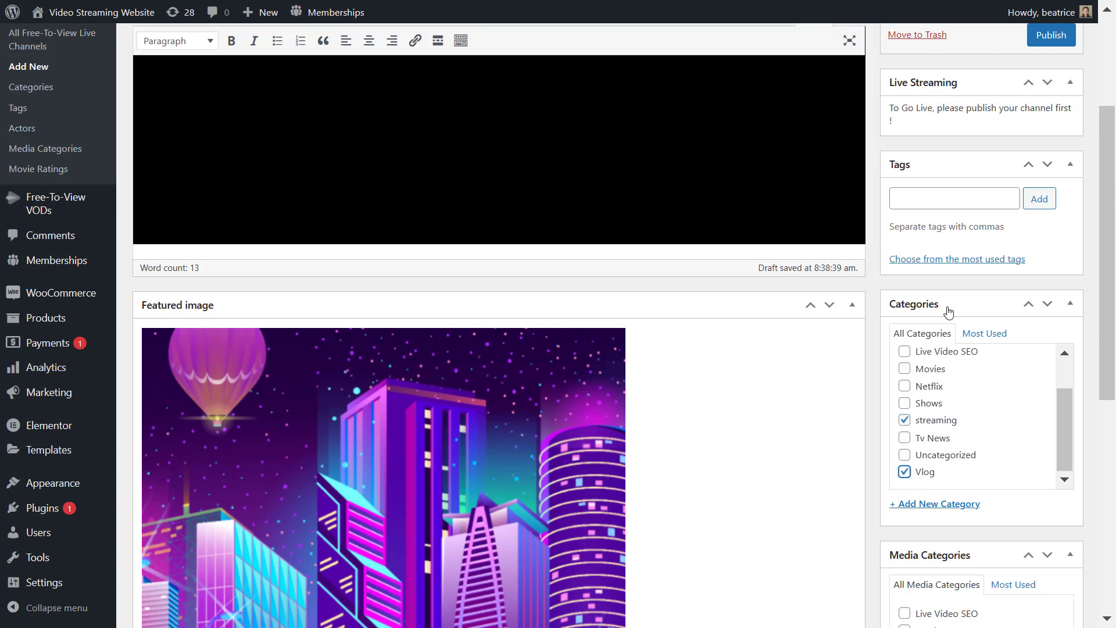
pyautogui.write('vlog, car')
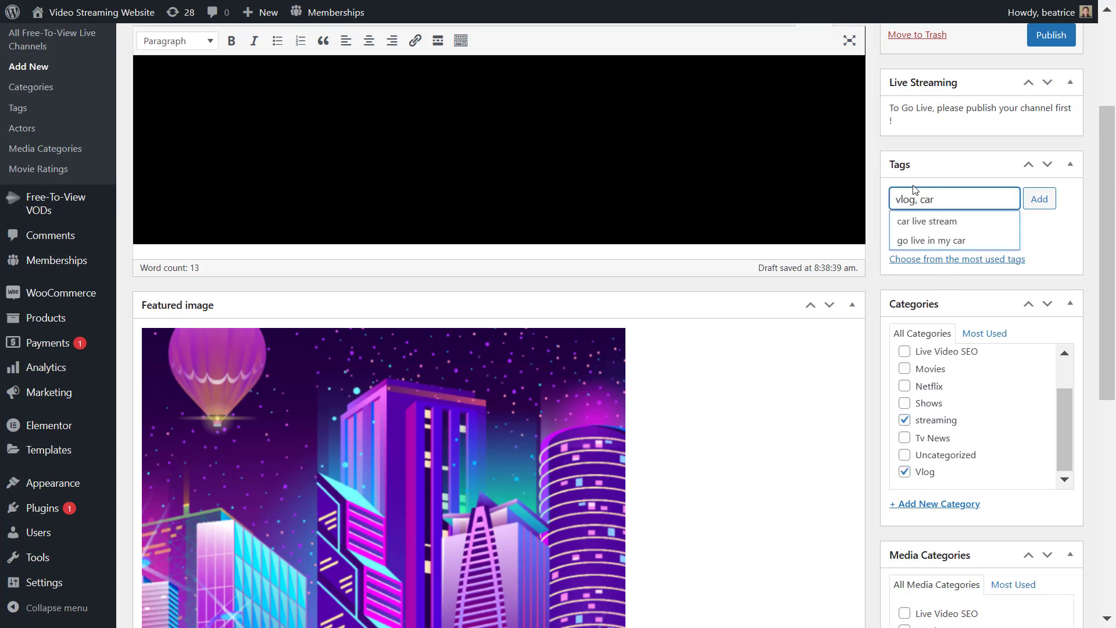
pyautogui.write('vlog, live stream')
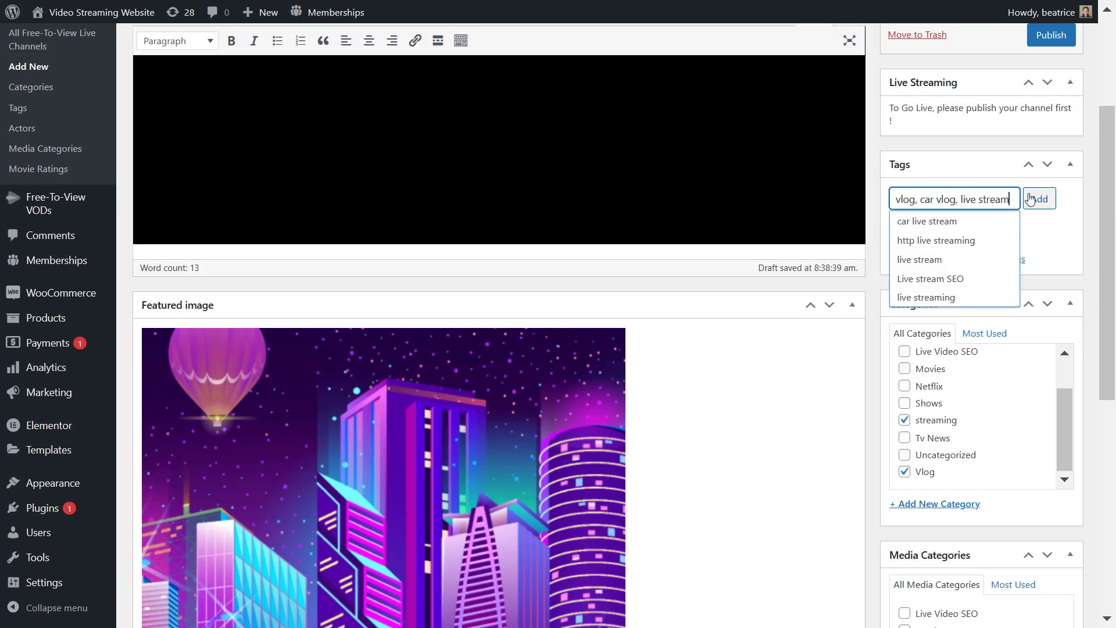
pyautogui.click(1038, 197)
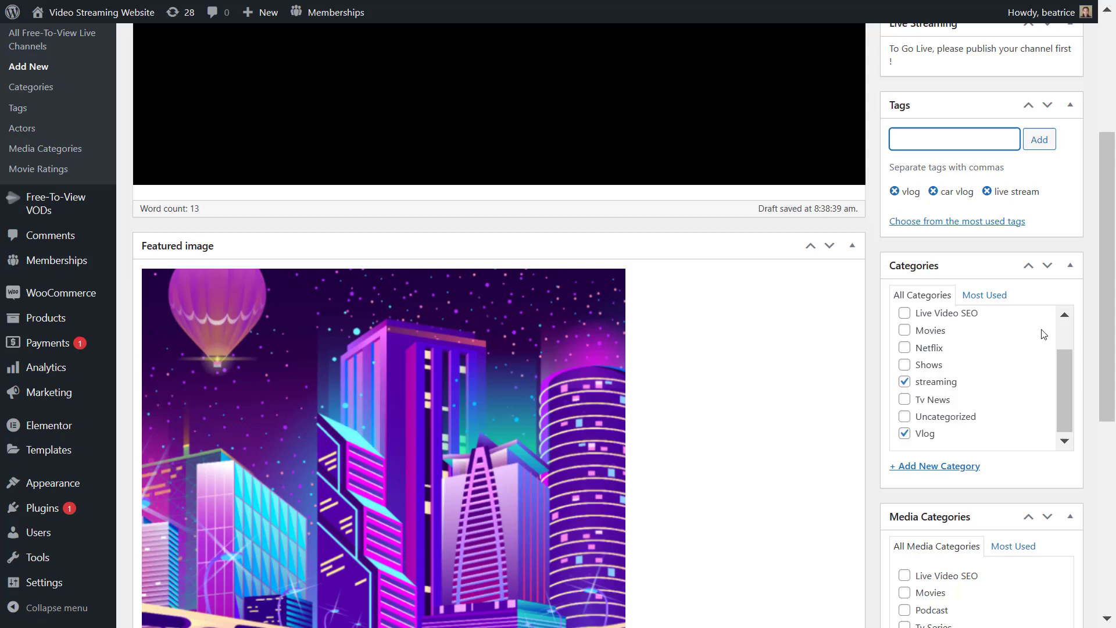
# Step: Assign the Tv Series media category to the channel
pyautogui.scroll(-3)
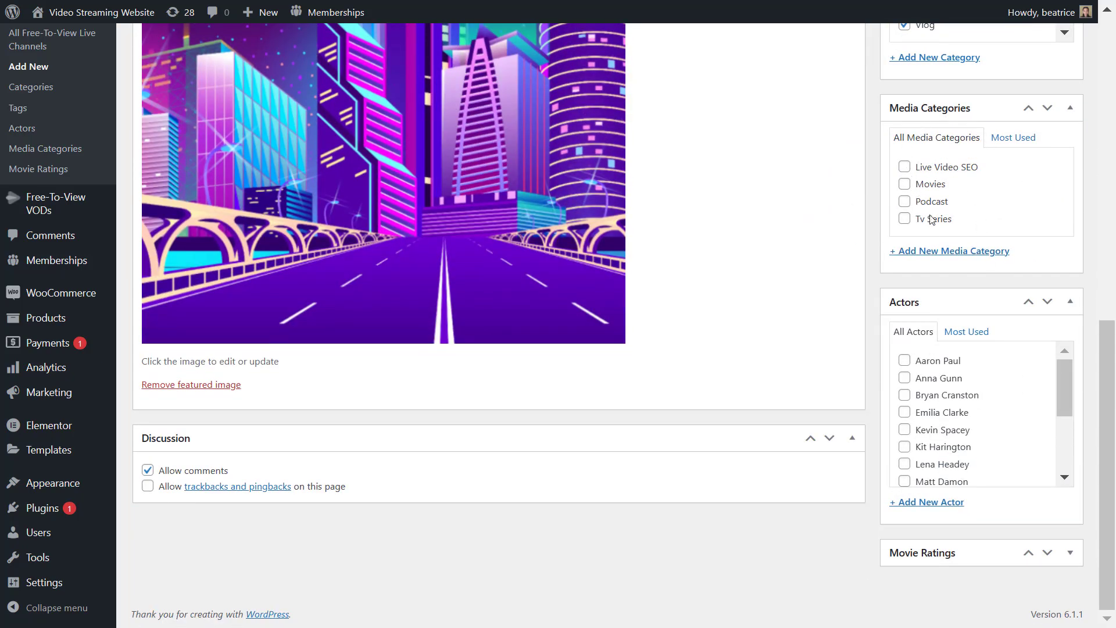
pyautogui.click(904, 218)
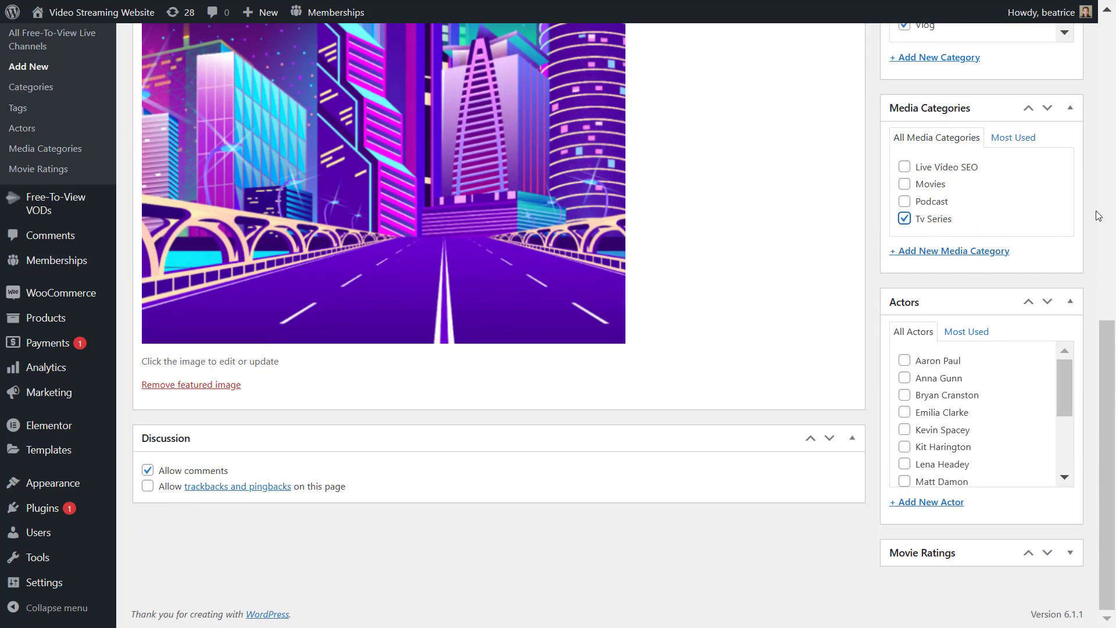
pyautogui.scroll(3)
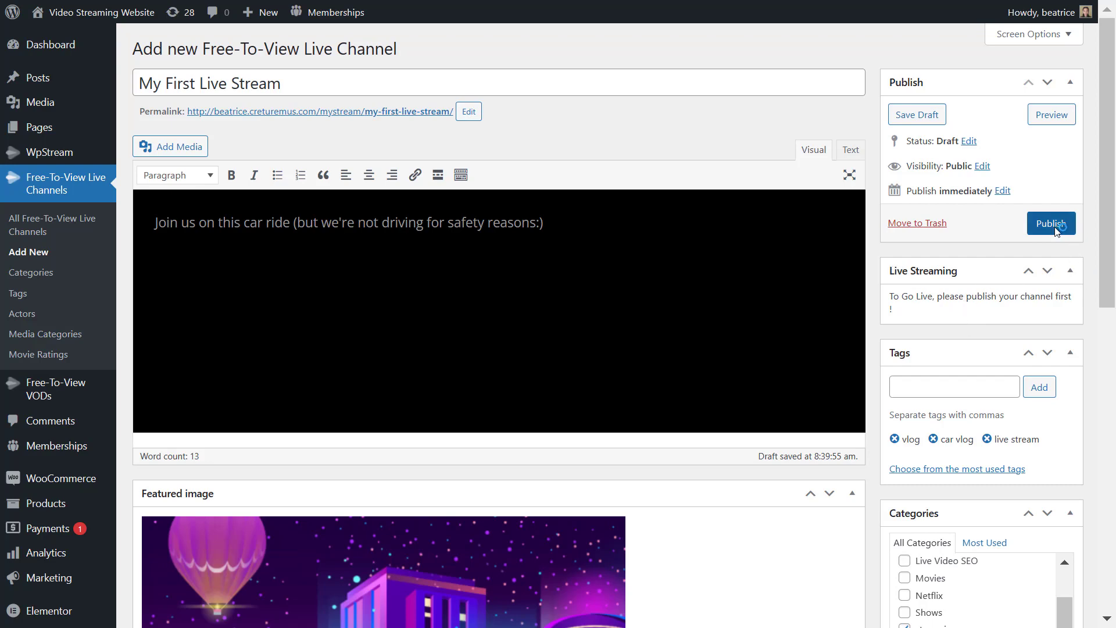
# Step: Publish the channel, review its Channel Settings popup, and close it
pyautogui.click(1050, 223)
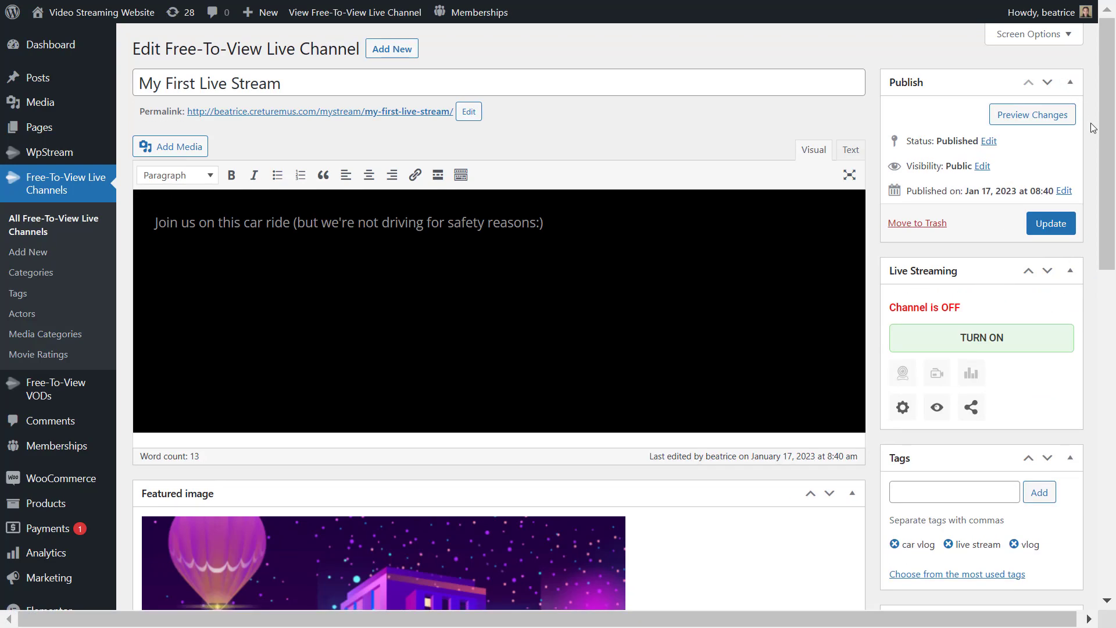
pyautogui.moveTo(1095, 313)
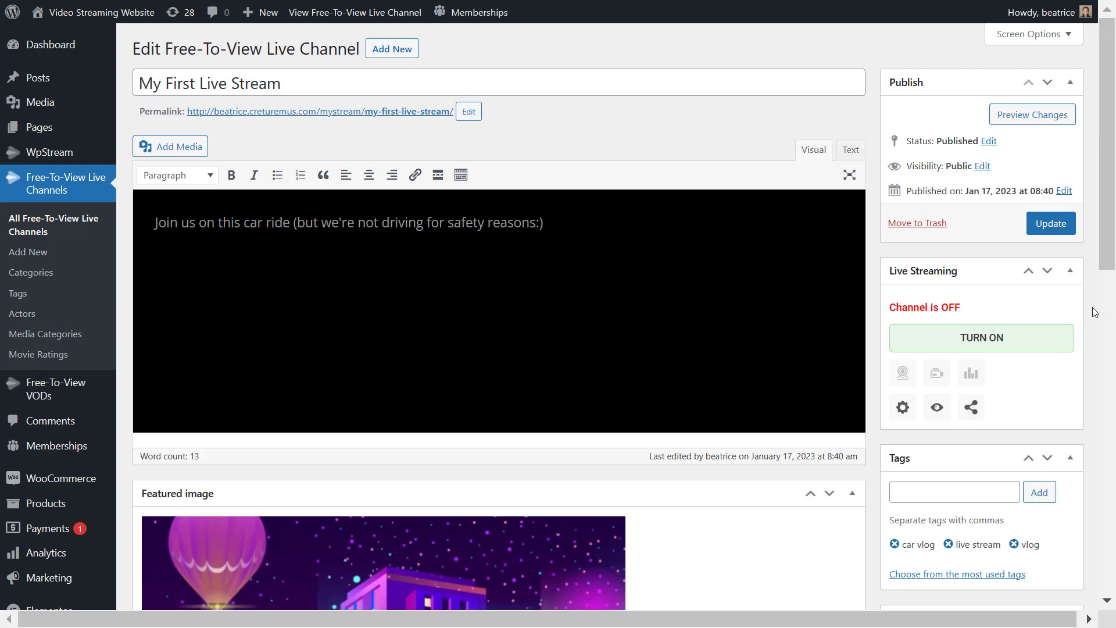
pyautogui.moveTo(992, 360)
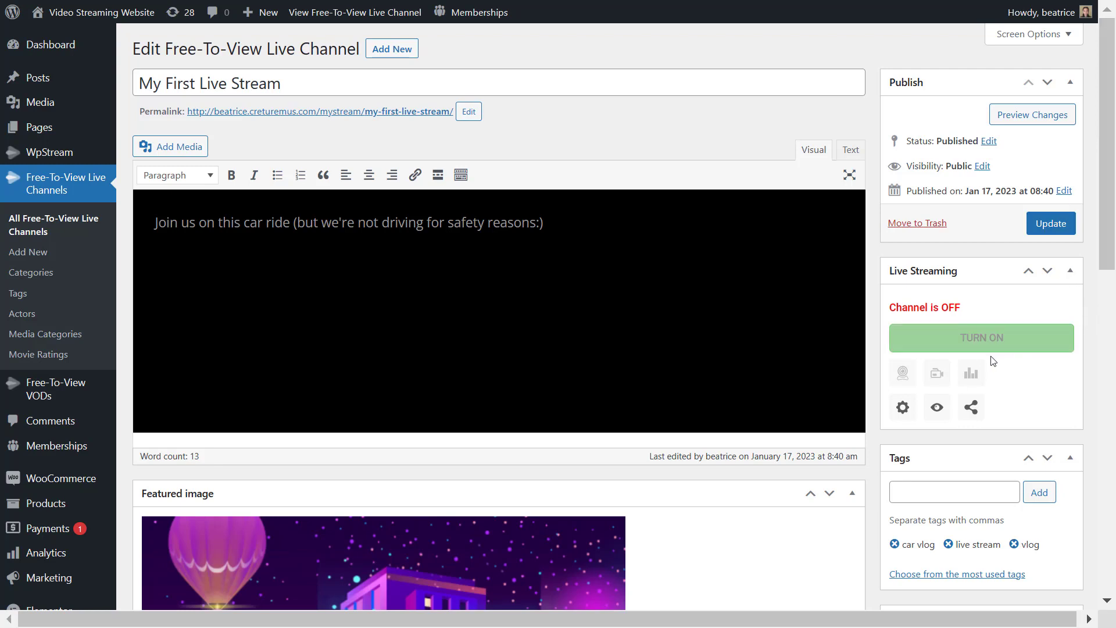
pyautogui.moveTo(901, 407)
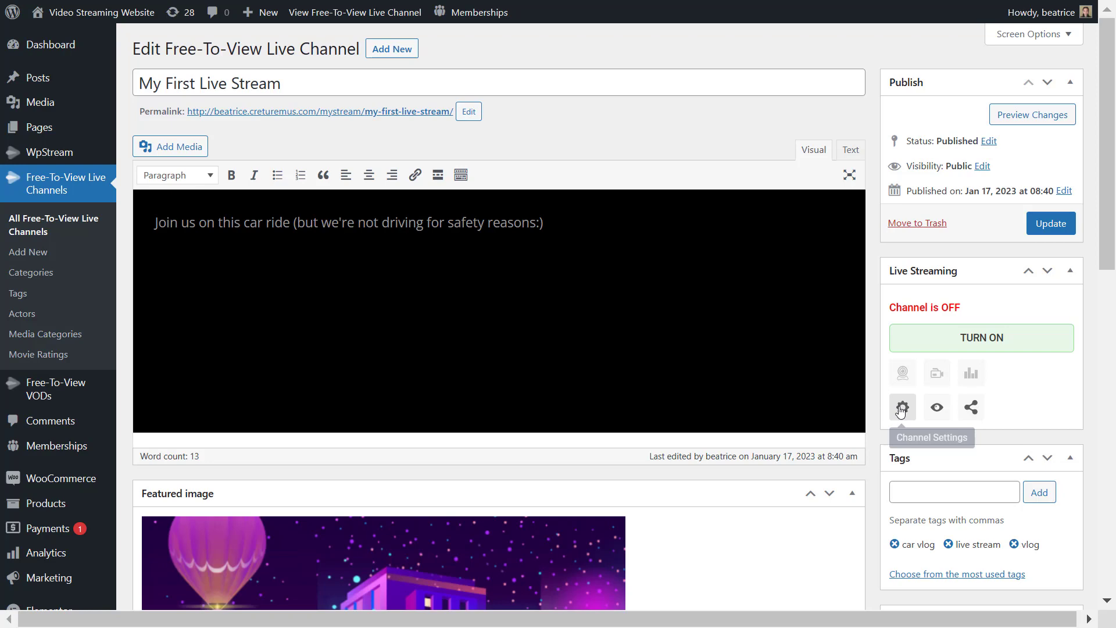
pyautogui.click(901, 407)
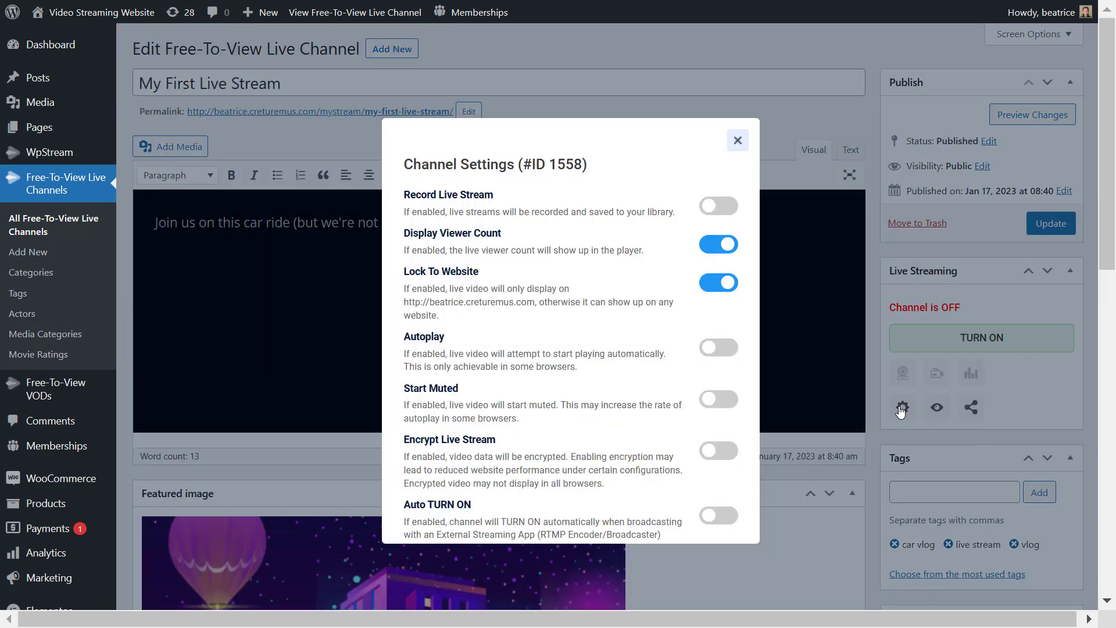
pyautogui.moveTo(613, 190)
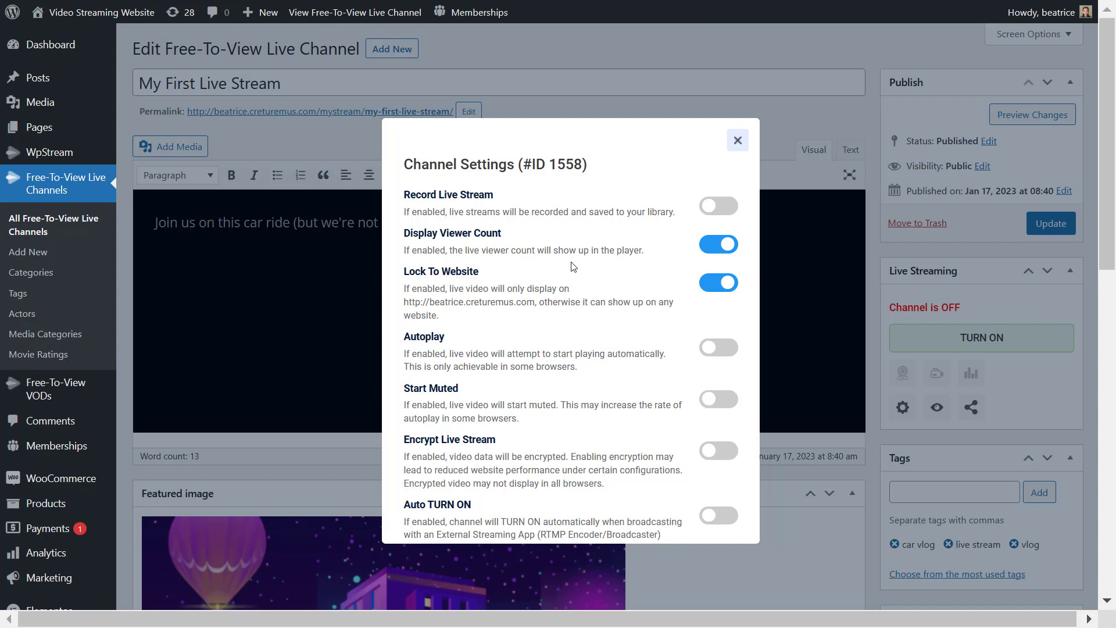
pyautogui.moveTo(583, 494)
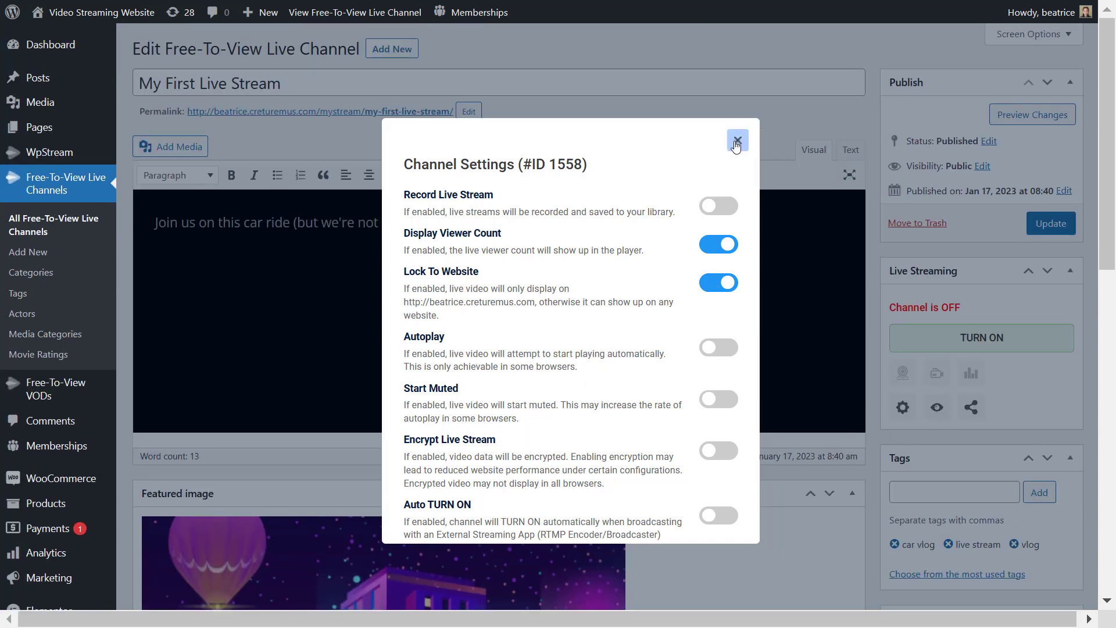
pyautogui.click(737, 140)
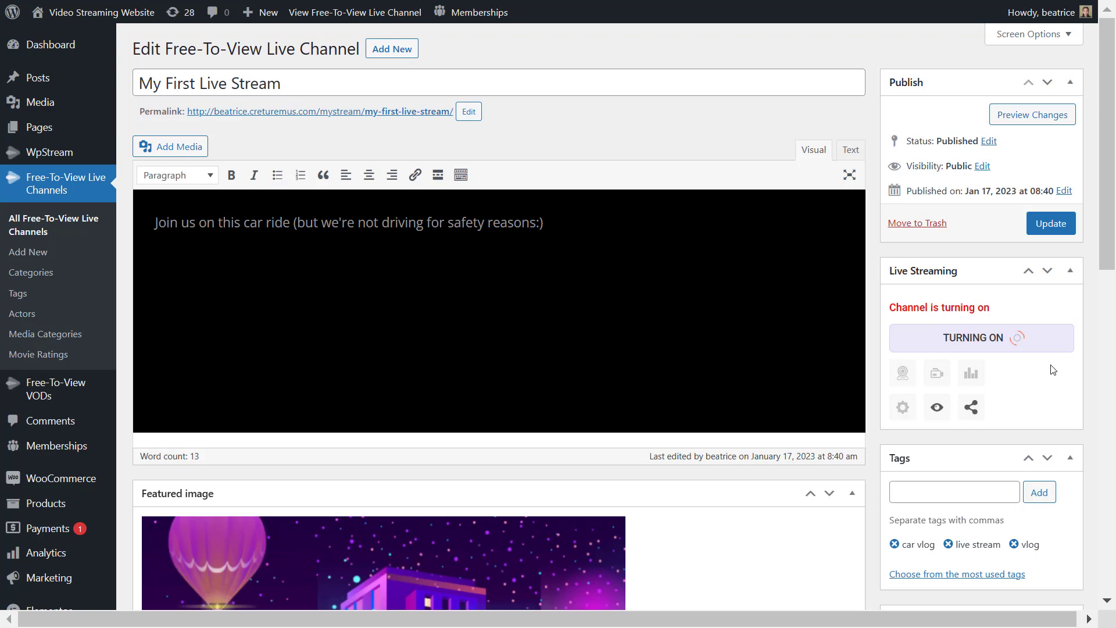
pyautogui.moveTo(1050, 362)
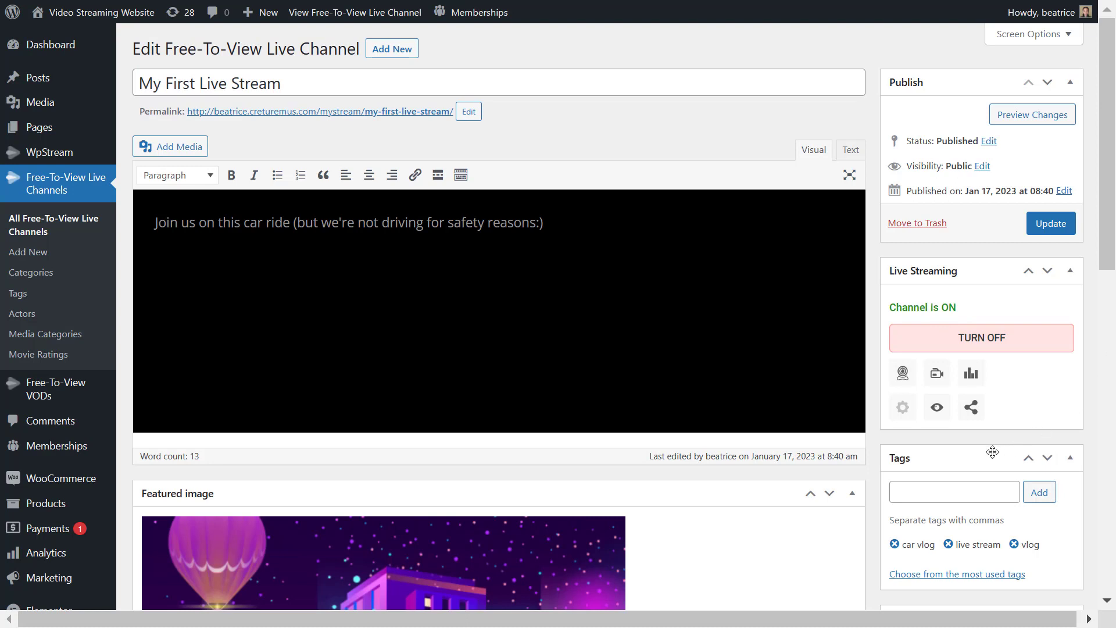
pyautogui.moveTo(902, 372)
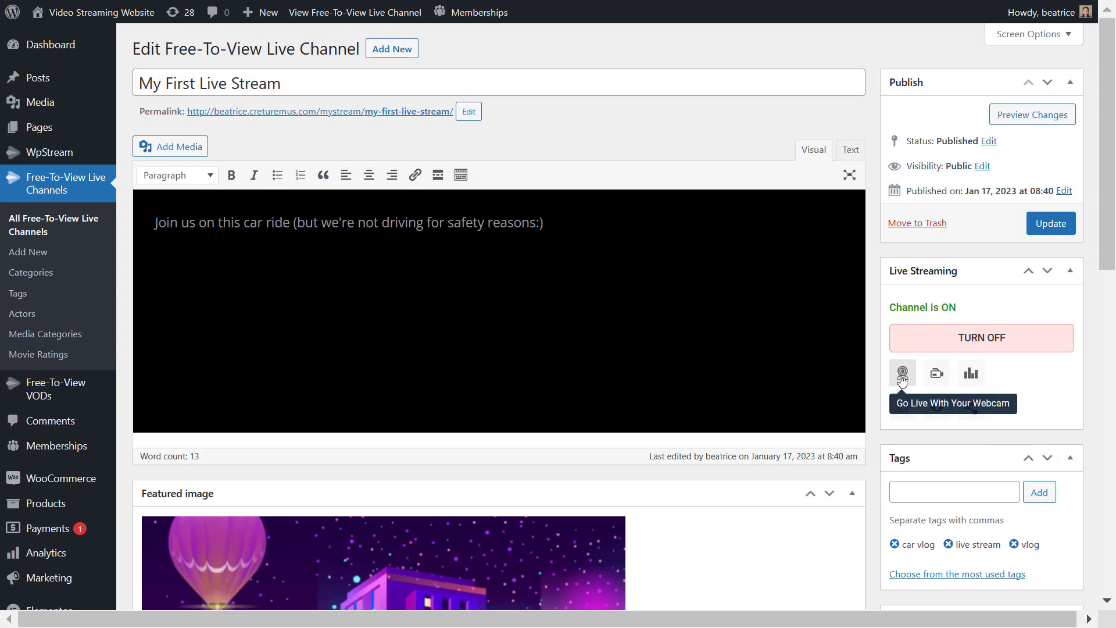
pyautogui.moveTo(937, 373)
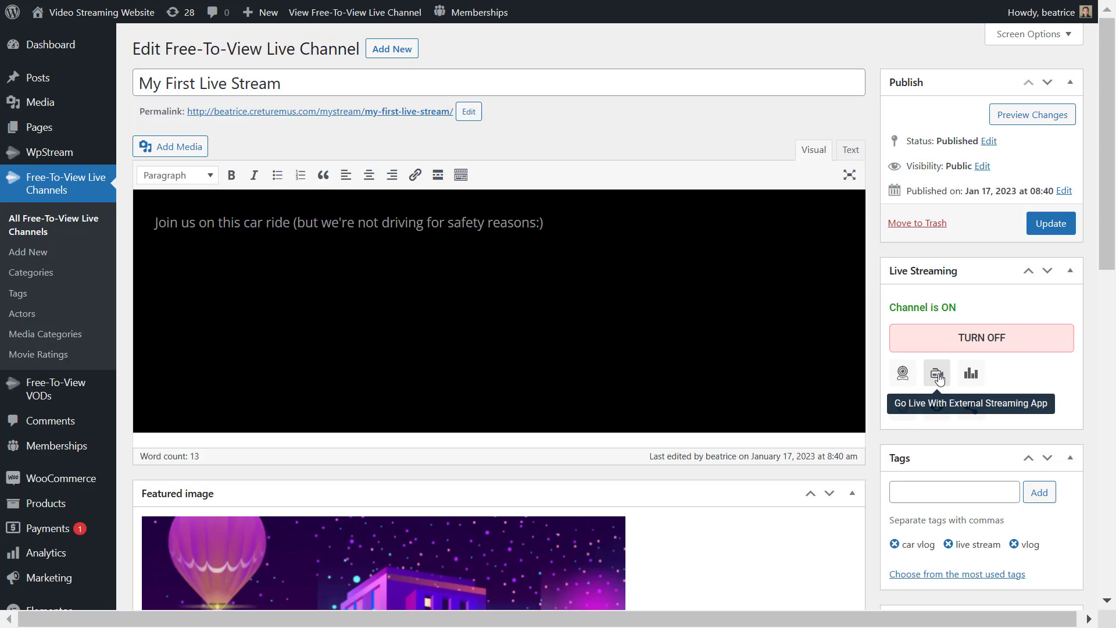
# Step: Show the external streaming app connection details with OBS as the encoder
pyautogui.click(936, 373)
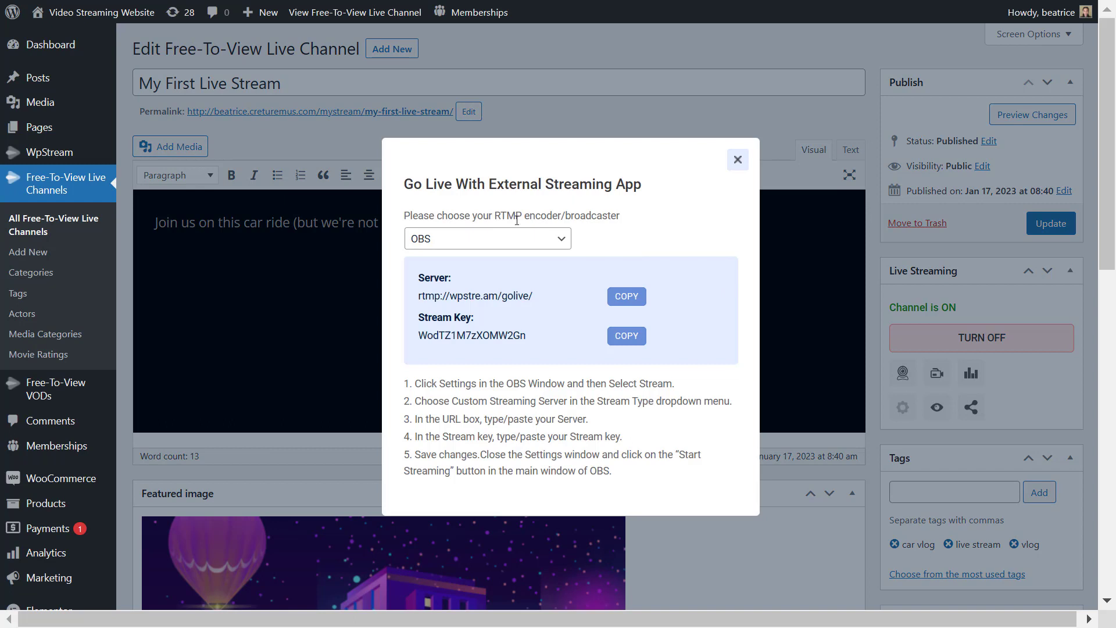
pyautogui.click(488, 238)
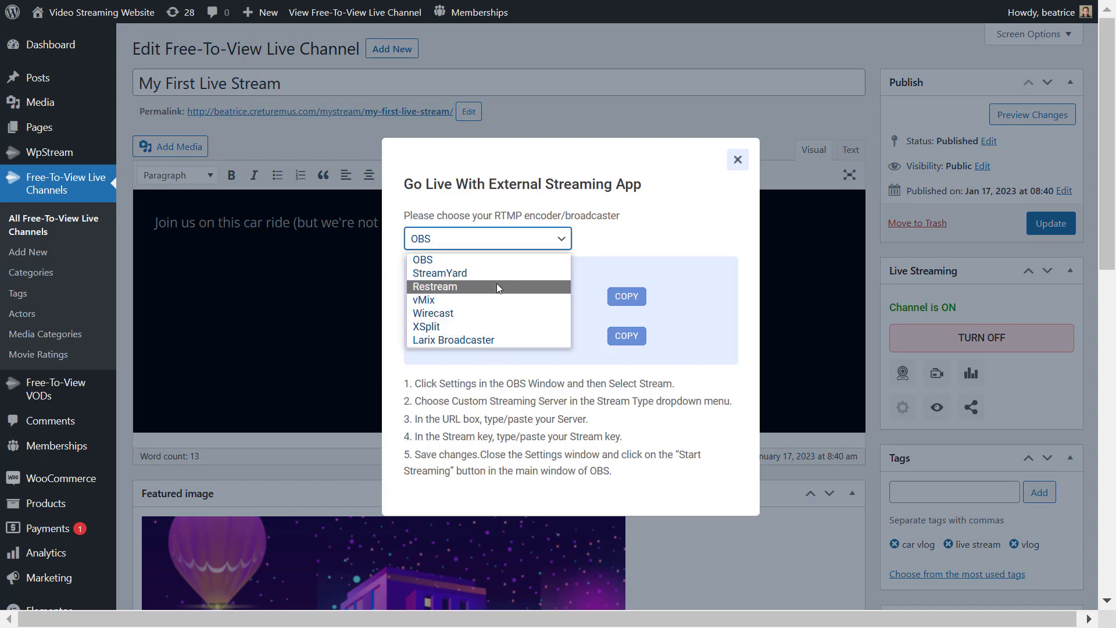
pyautogui.click(422, 259)
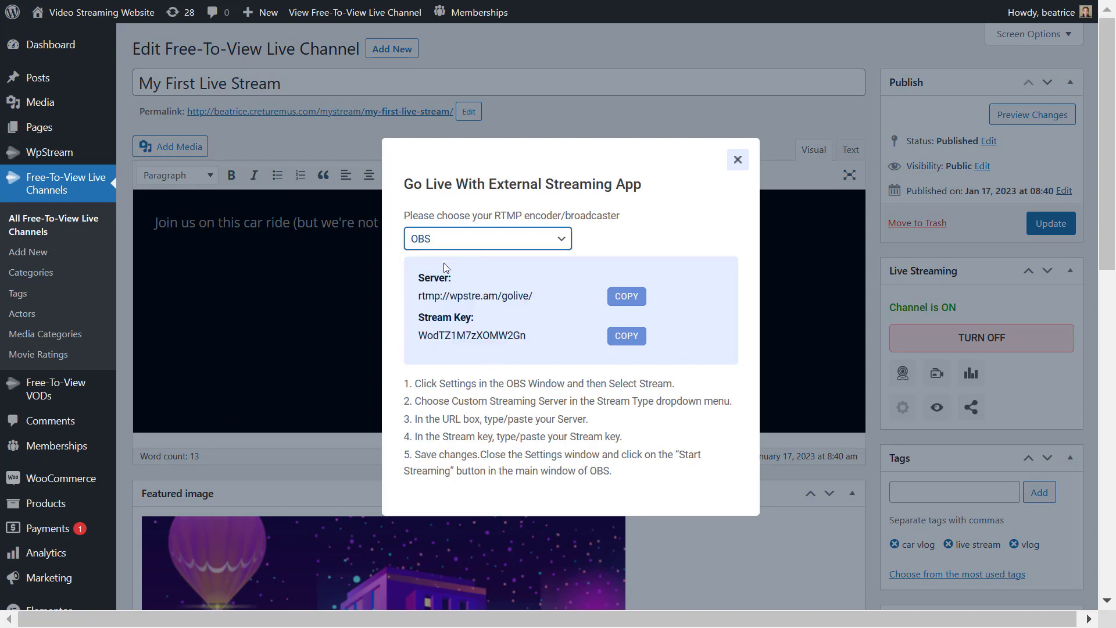
pyautogui.moveTo(653, 425)
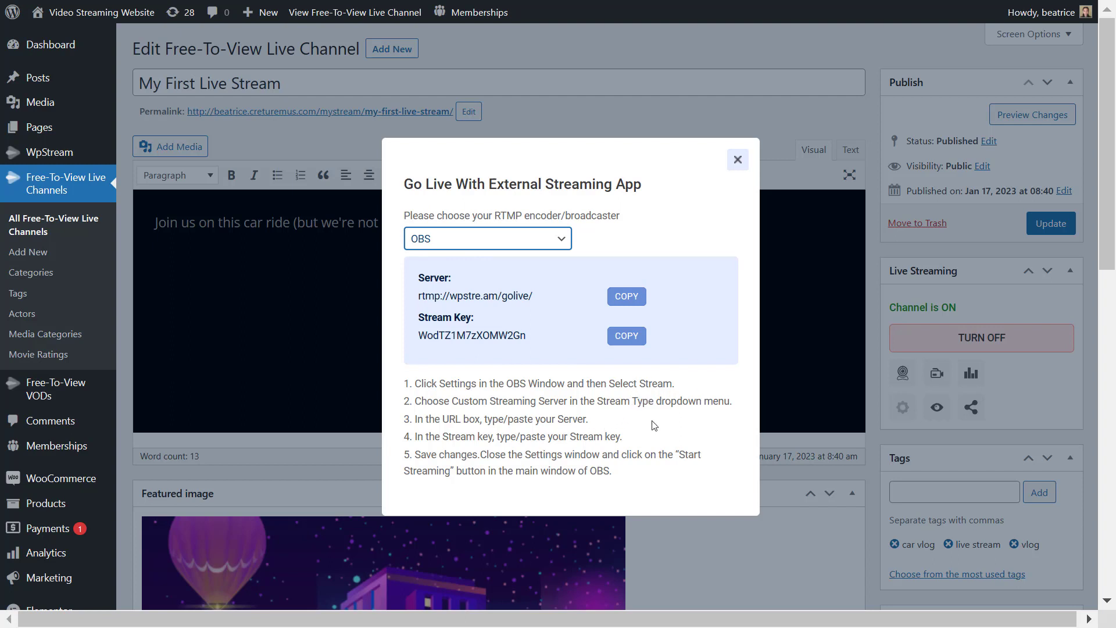
pyautogui.moveTo(513, 333)
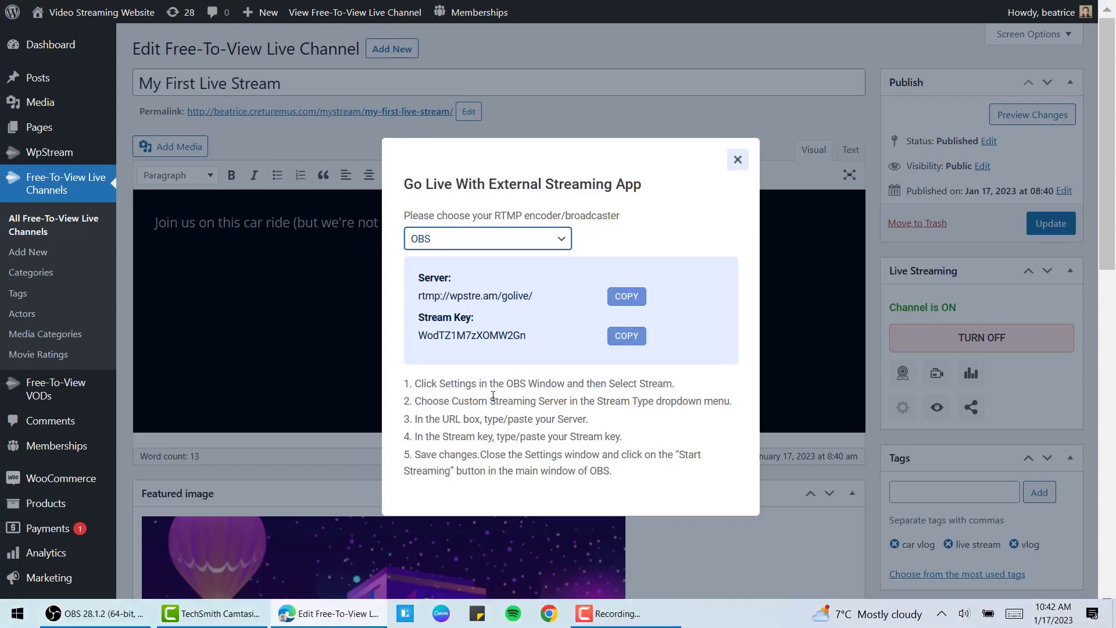
# Step: Switch to OBS Studio and open its Settings window
pyautogui.click(92, 613)
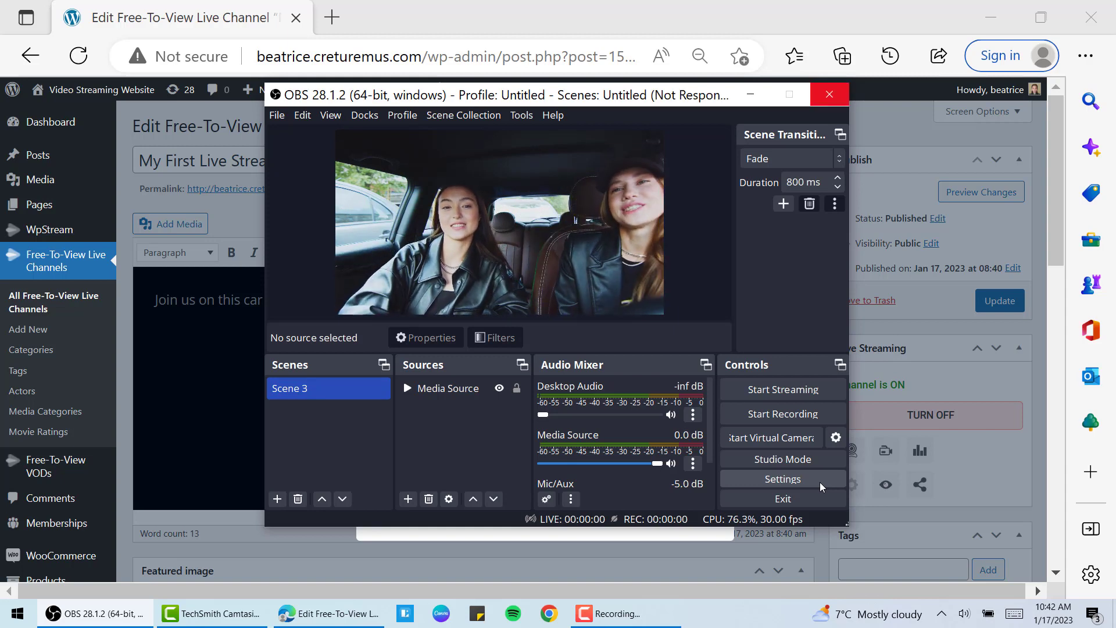
pyautogui.click(783, 478)
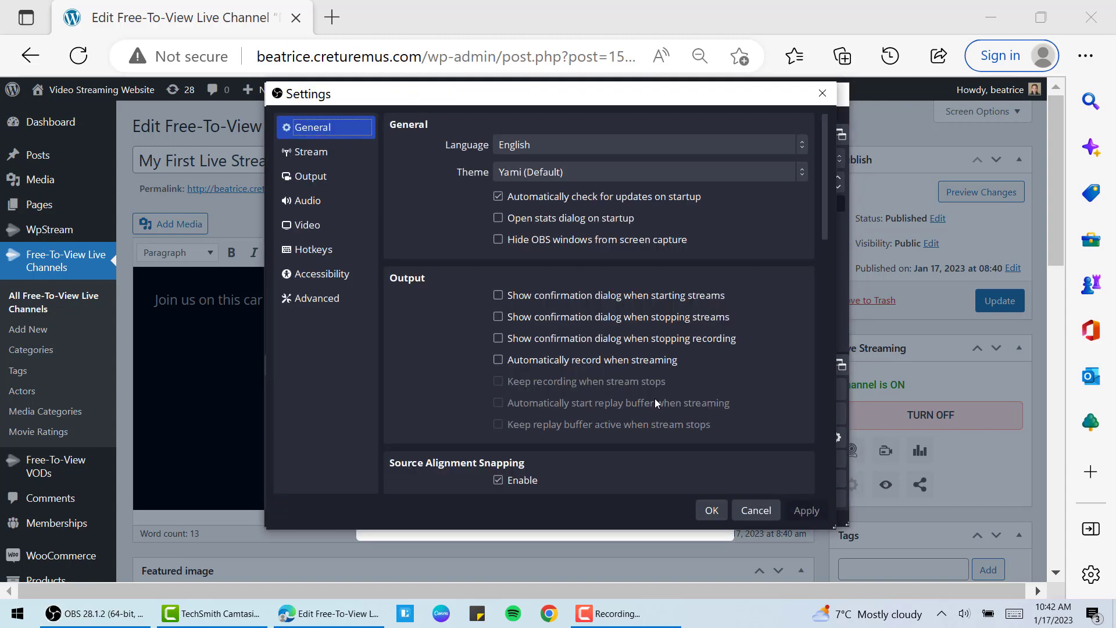
# Step: Set the OBS stream service to WpStream with server 'Closest server - Automatic'
pyautogui.click(311, 151)
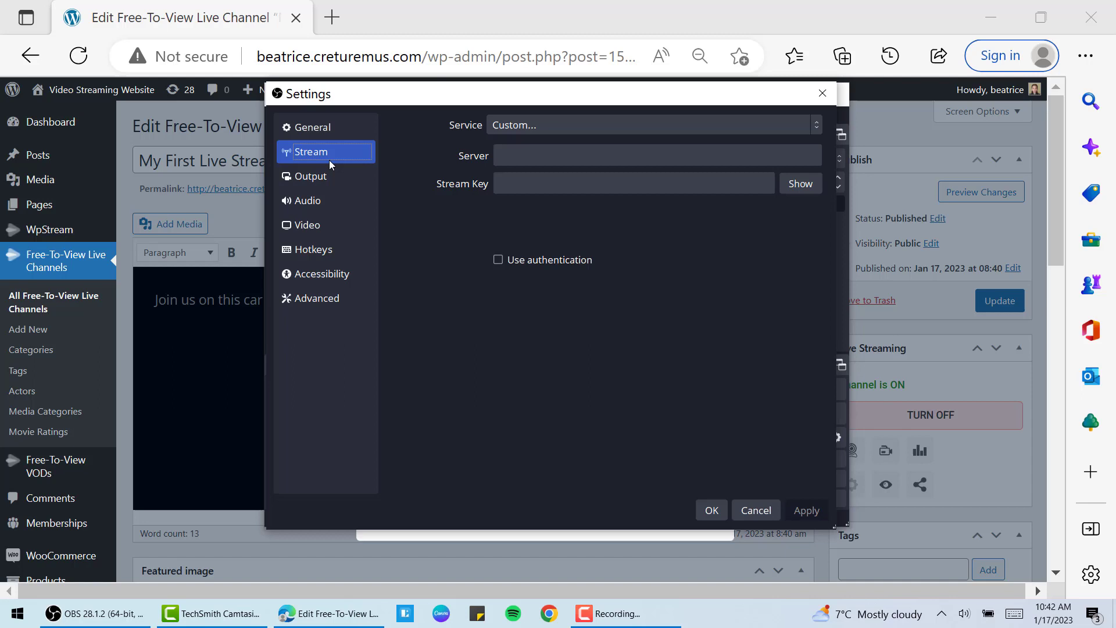
pyautogui.click(649, 124)
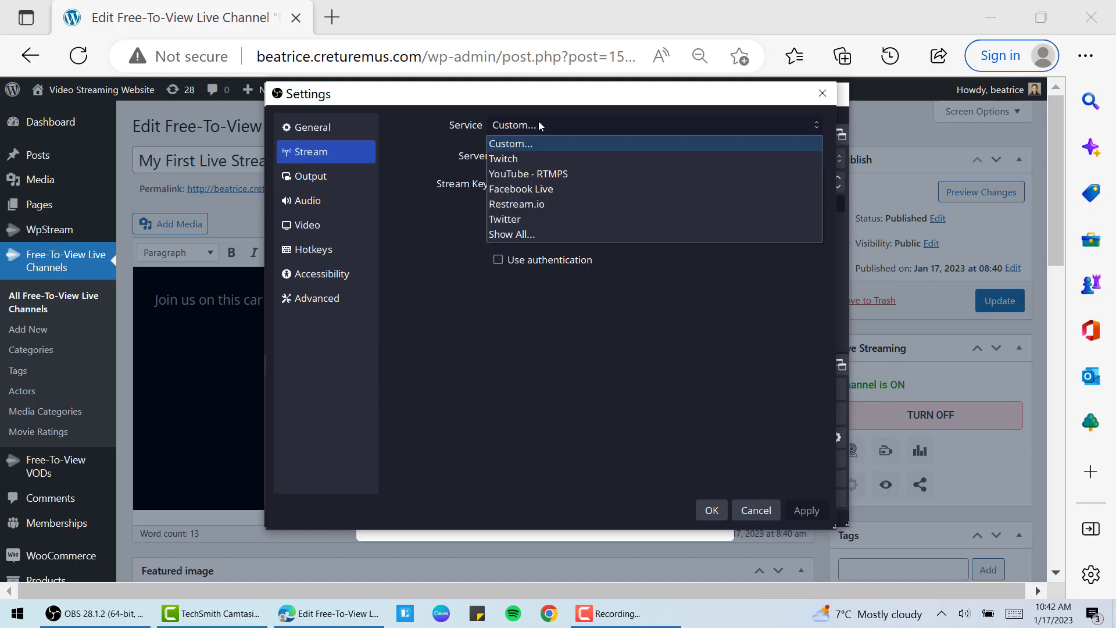
pyautogui.moveTo(558, 174)
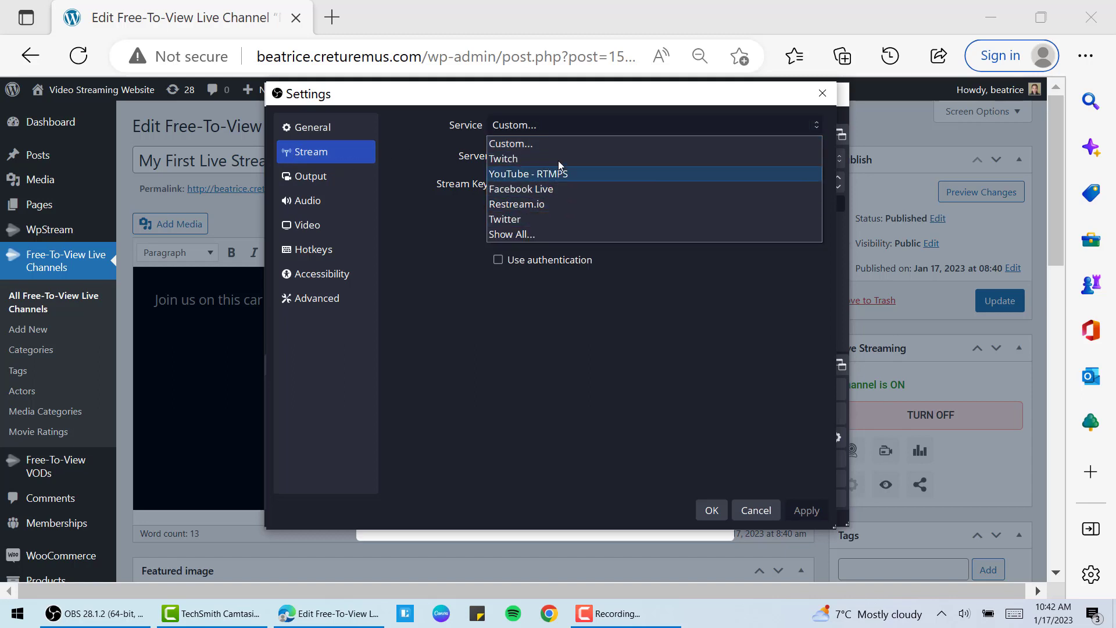
pyautogui.click(511, 234)
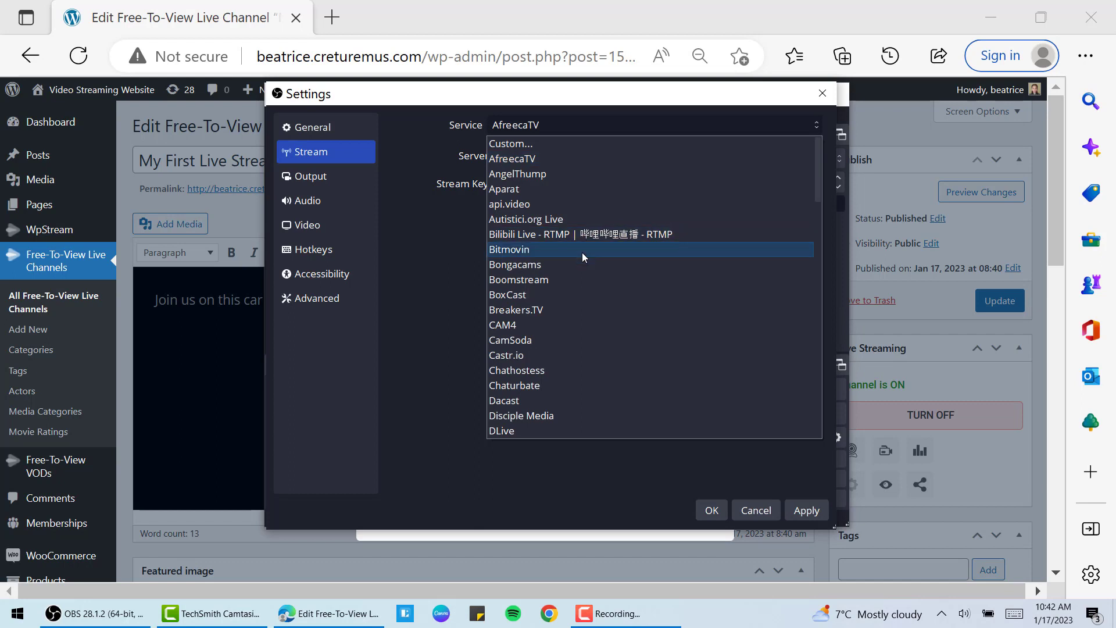
pyautogui.scroll(-3)
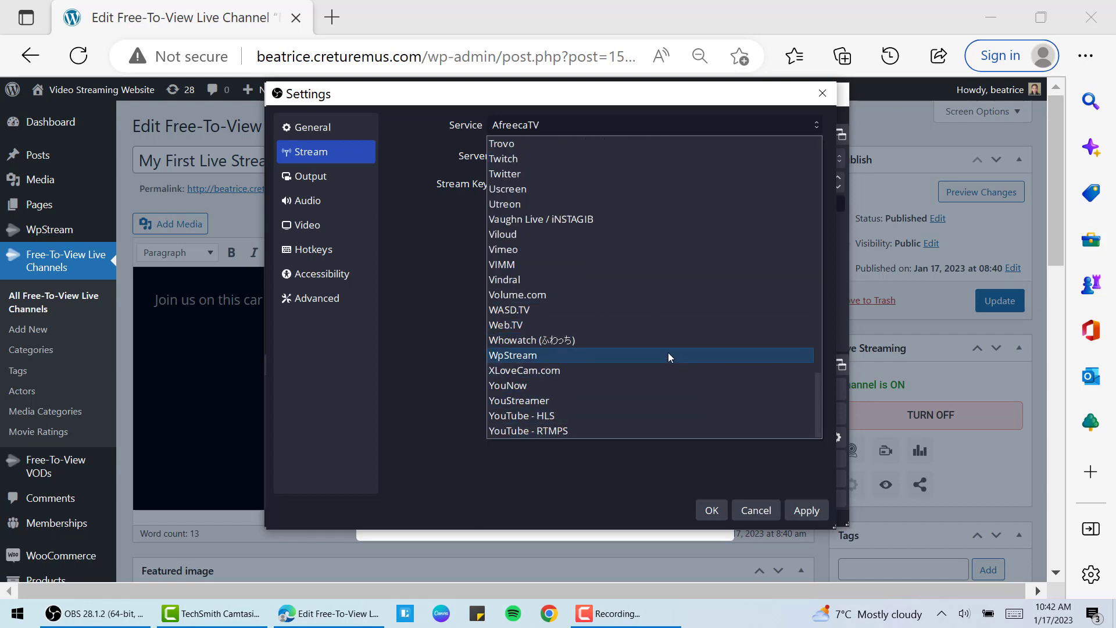
pyautogui.click(512, 354)
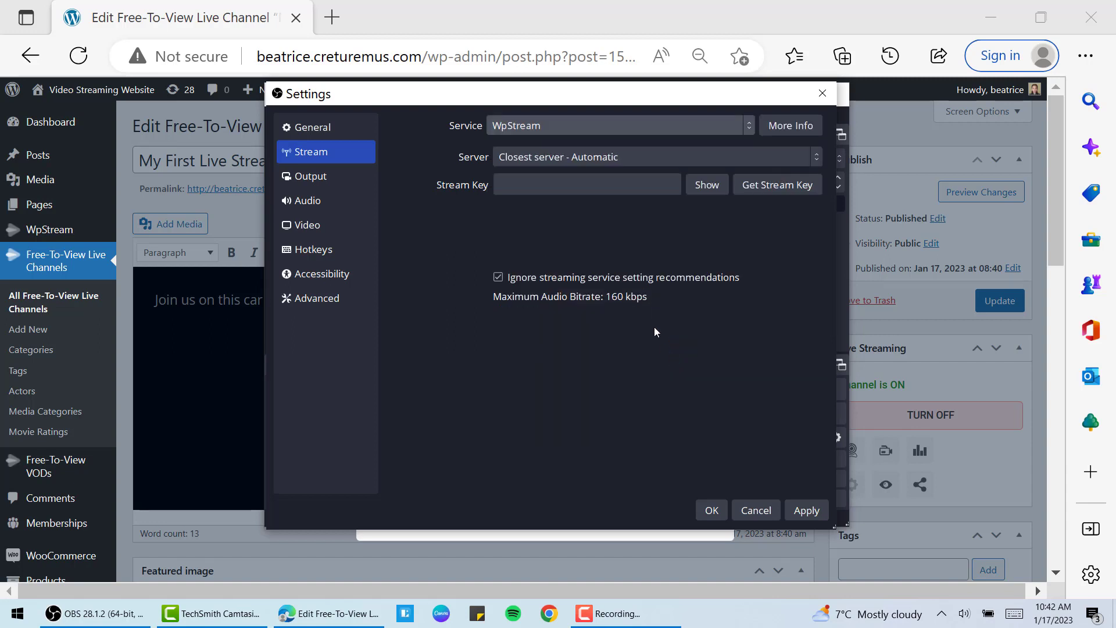
pyautogui.click(655, 157)
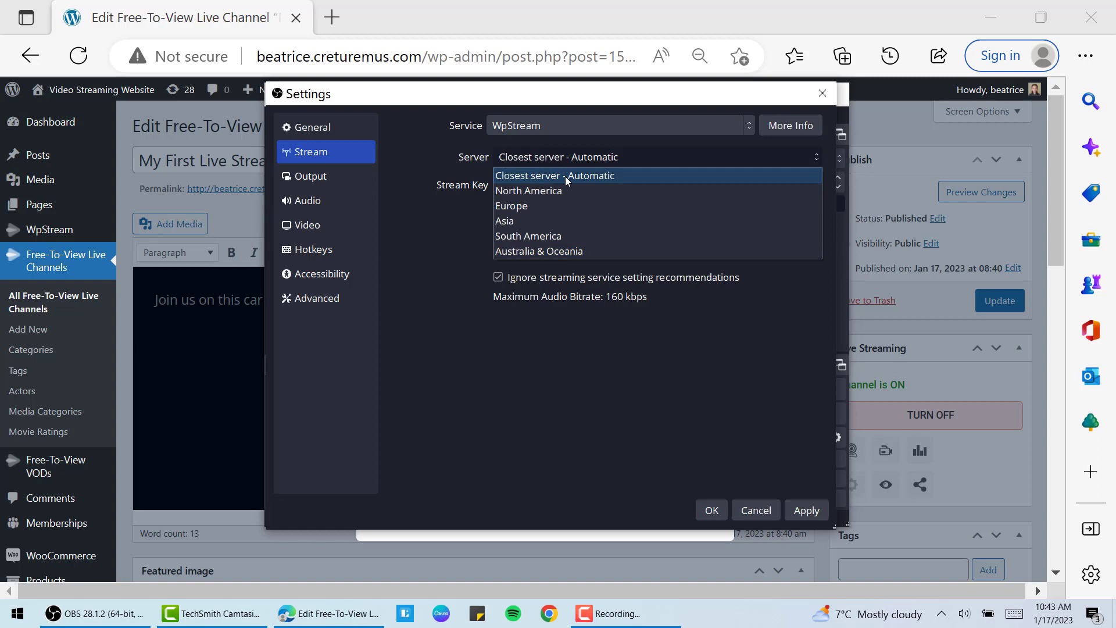
pyautogui.click(555, 176)
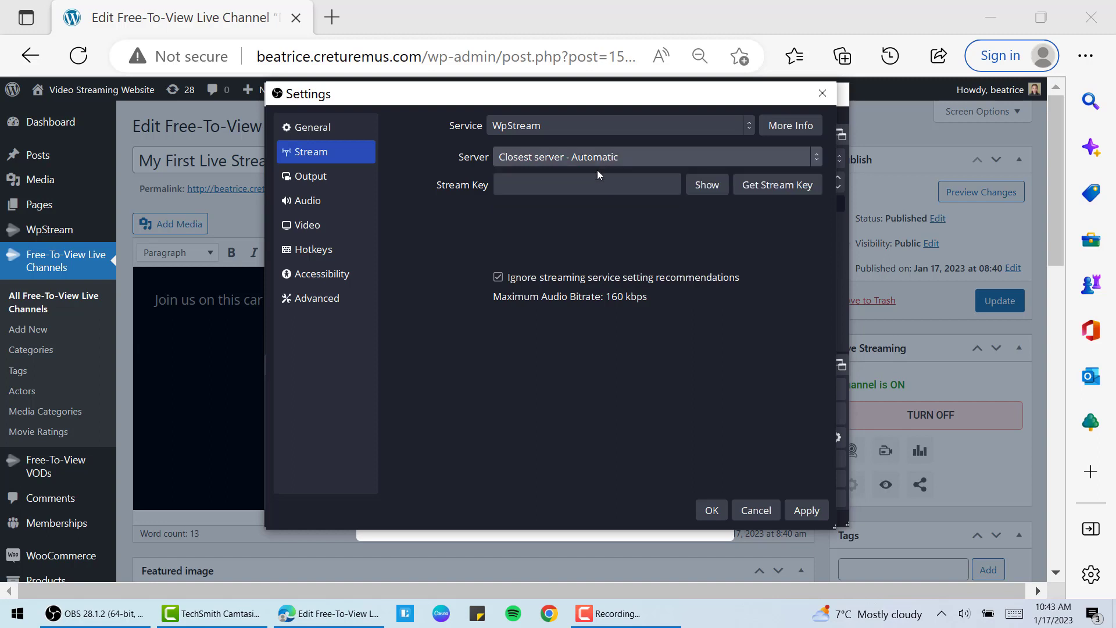
pyautogui.click(586, 184)
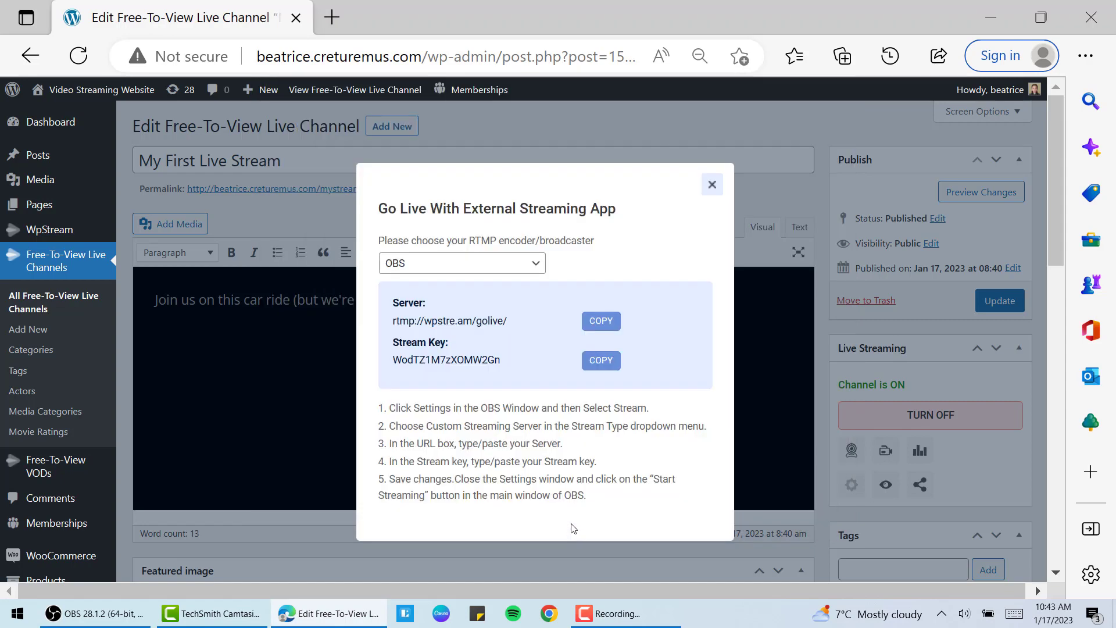
pyautogui.moveTo(605, 555)
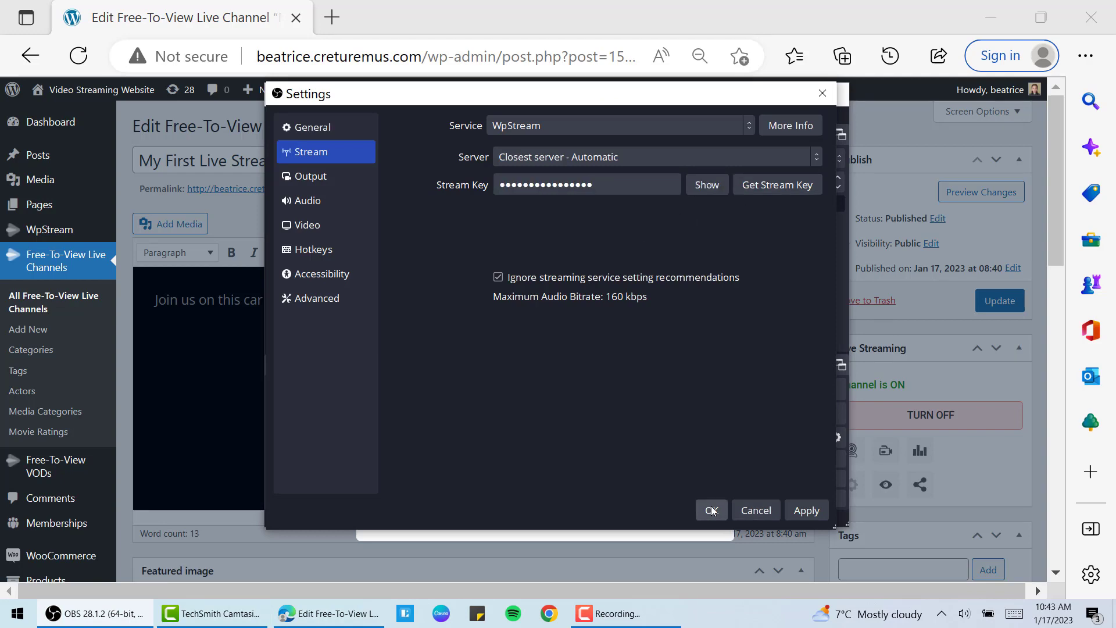
# Step: Save the OBS stream settings with the WpStream stream key
pyautogui.click(710, 510)
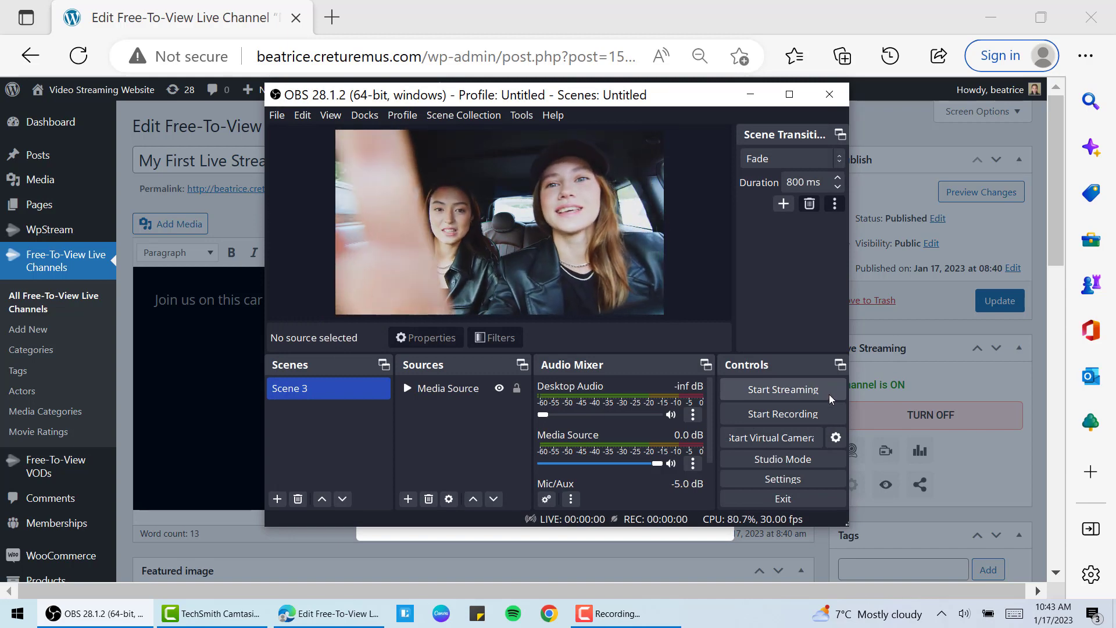
# Step: Start streaming from OBS to the My First Live Stream channel
pyautogui.click(781, 389)
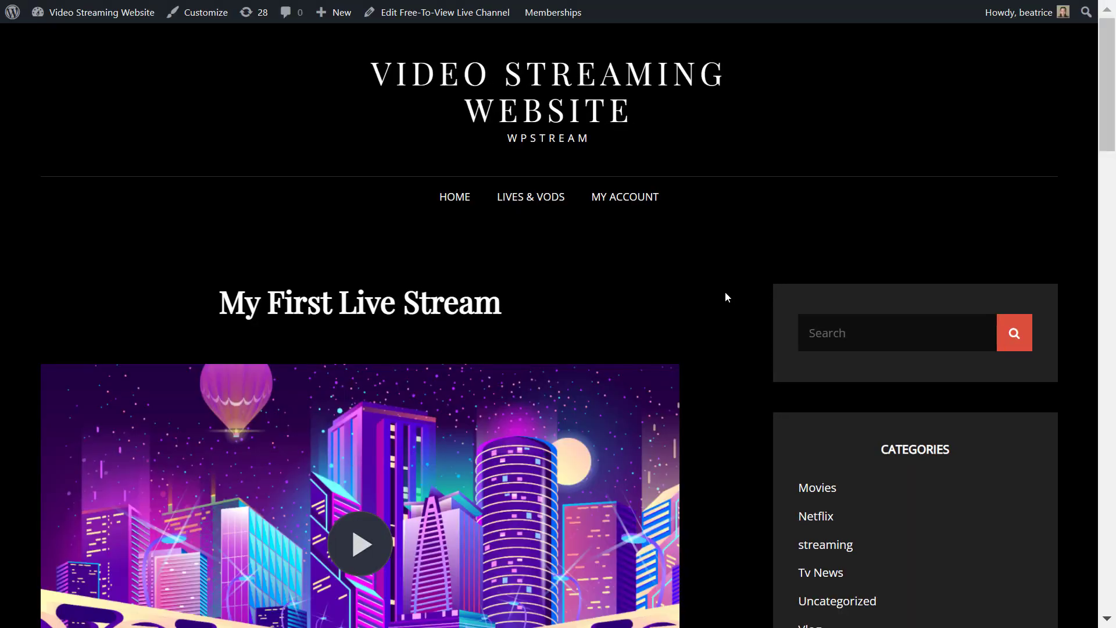
# Step: Scroll to the My First Live Stream player and start the live car-ride video
pyautogui.scroll(-3)
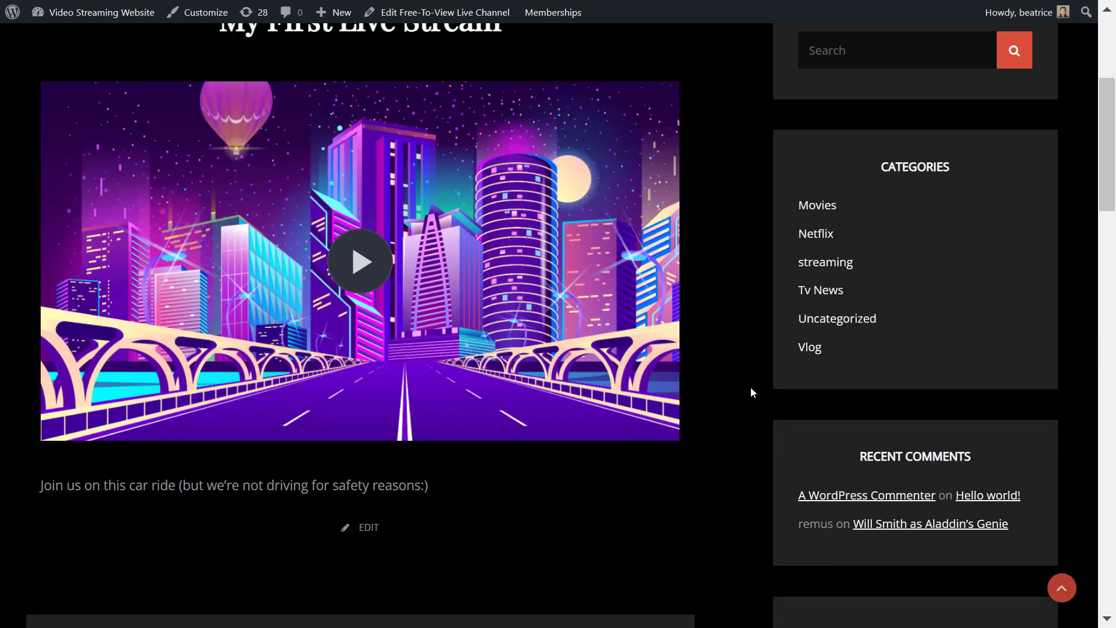
pyautogui.scroll(3)
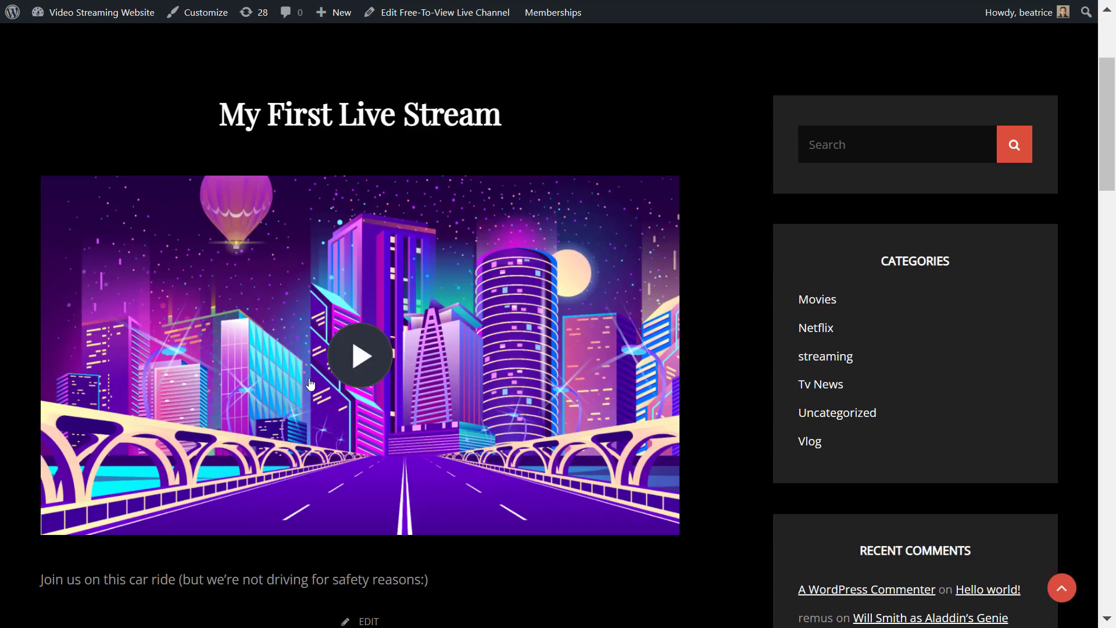
pyautogui.click(359, 356)
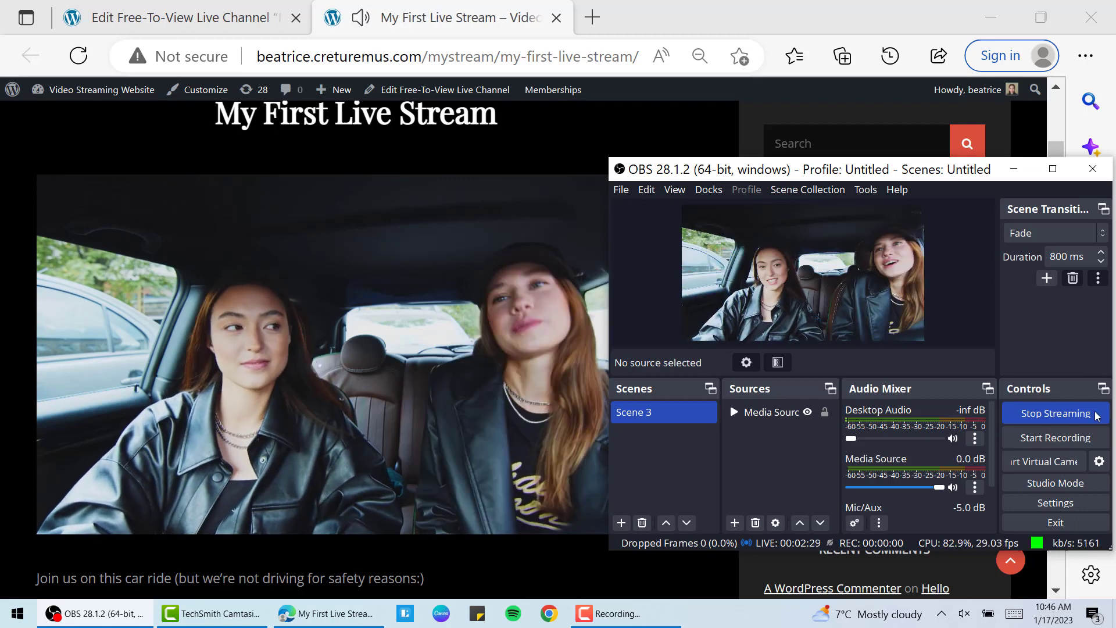
# Step: Stop the OBS Studio broadcast from the Controls panel
pyautogui.click(1053, 412)
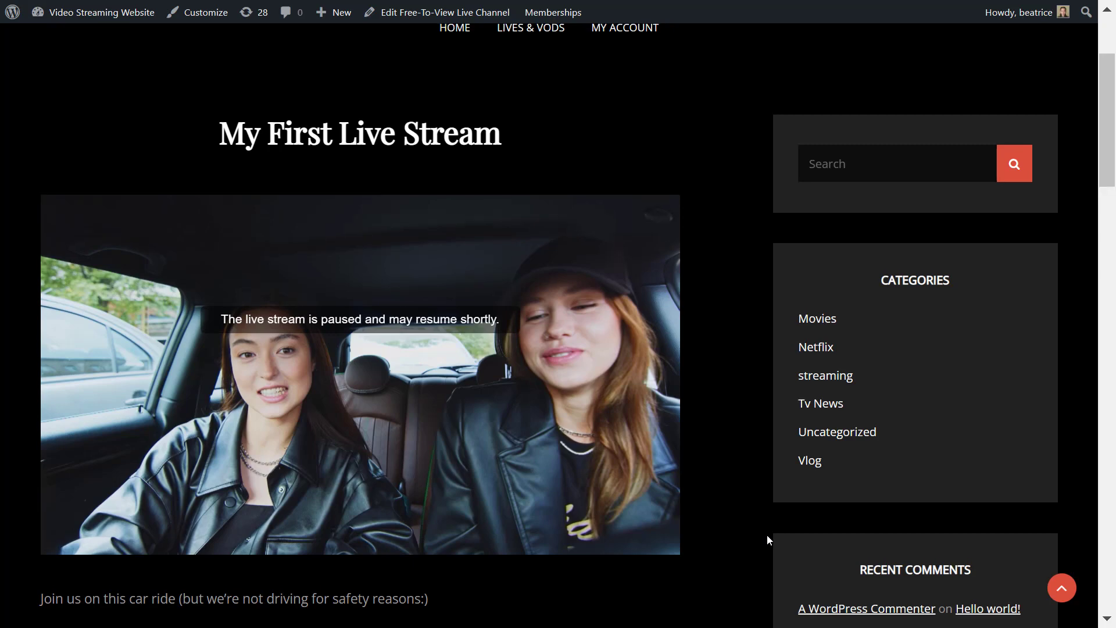
# Step: Return from the paused live stream to the WpStream site's HOME page
pyautogui.click(454, 27)
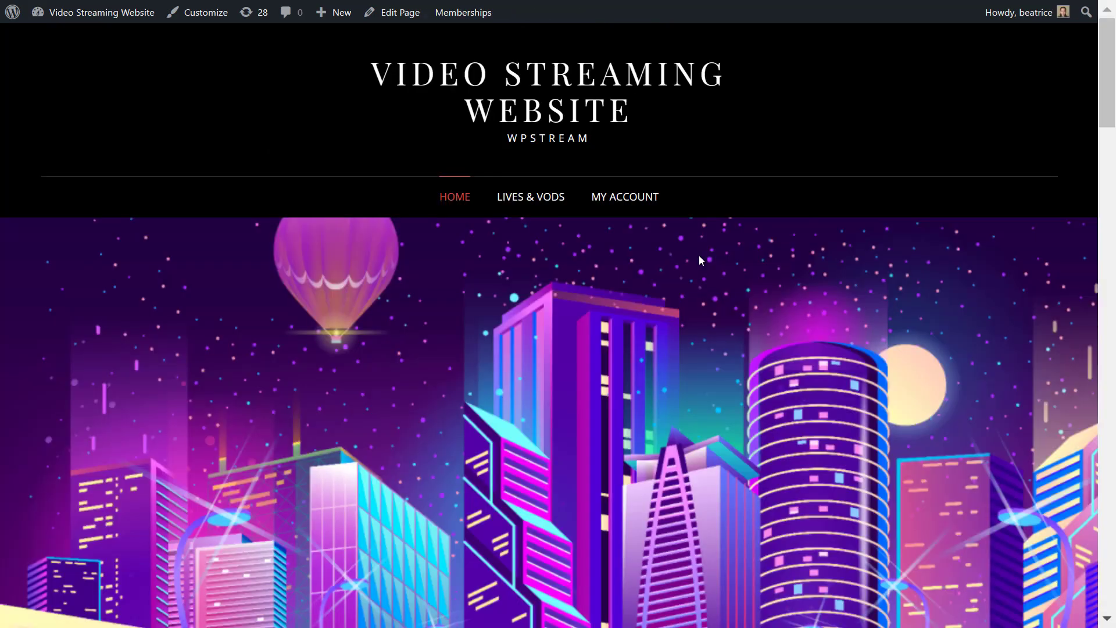